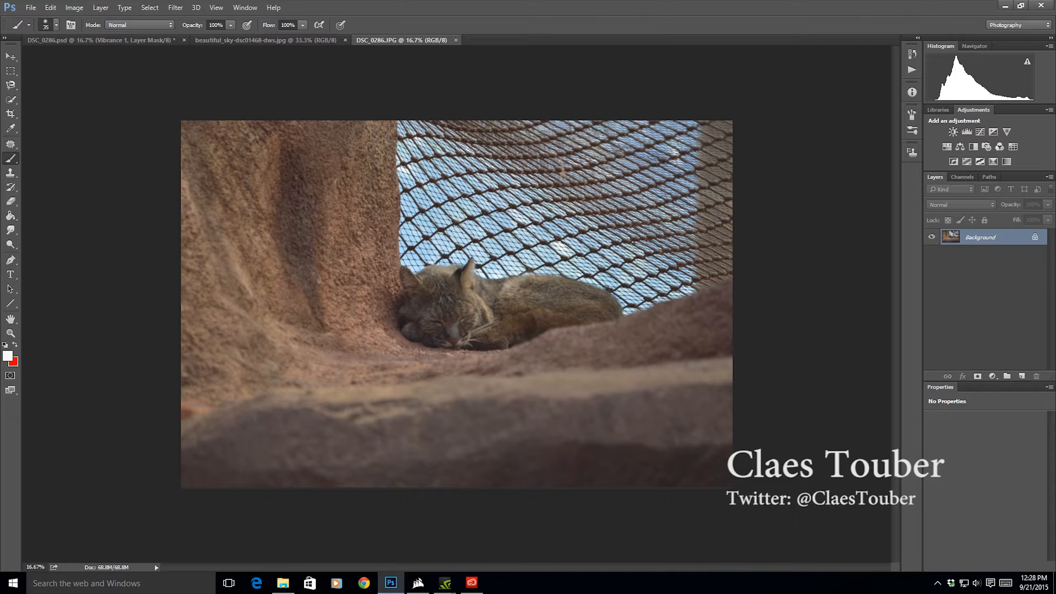
mouse_move(395, 259)
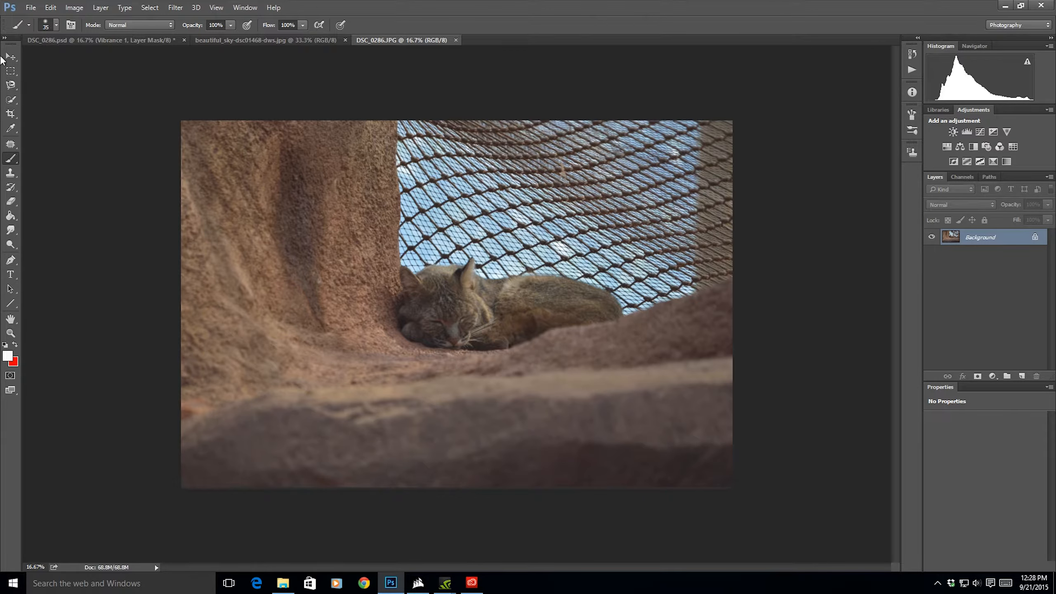
Open the bobcat photo in Camera Raw with auto white balance and a greener tint
left_click(264, 40)
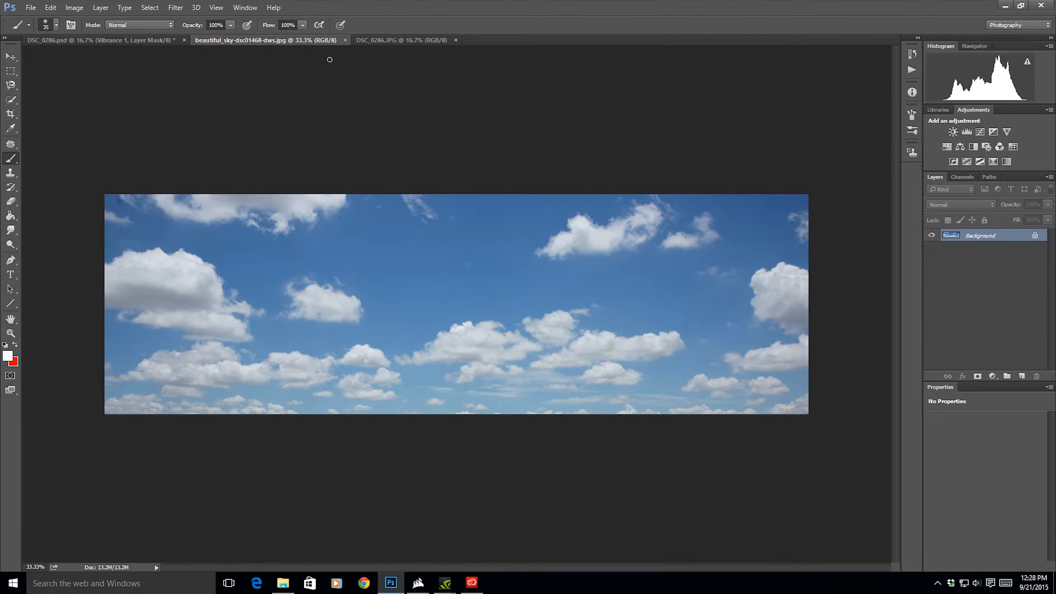
left_click(400, 40)
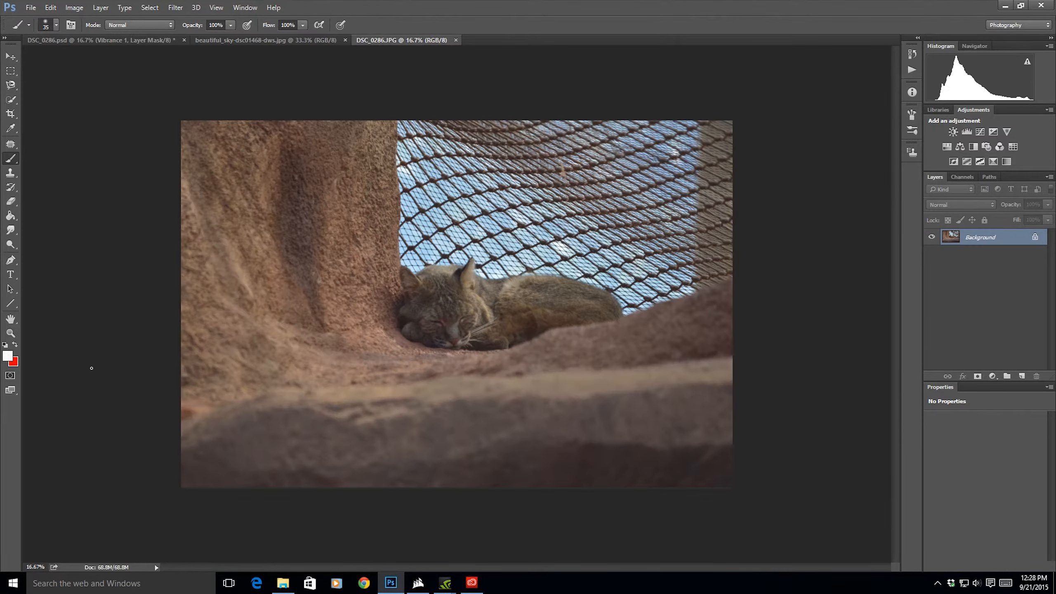
mouse_move(80, 191)
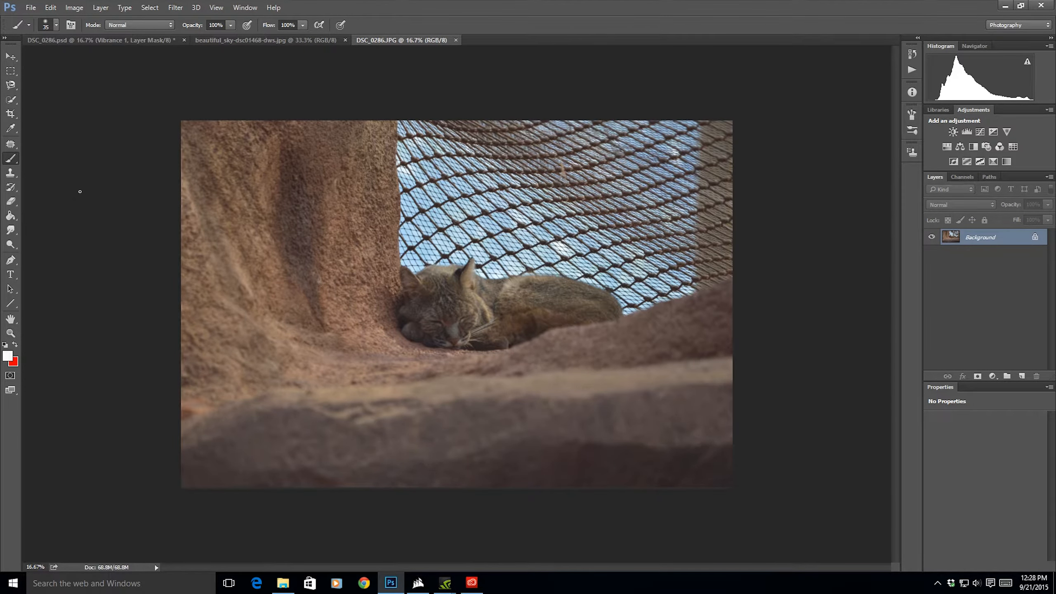
mouse_move(563, 292)
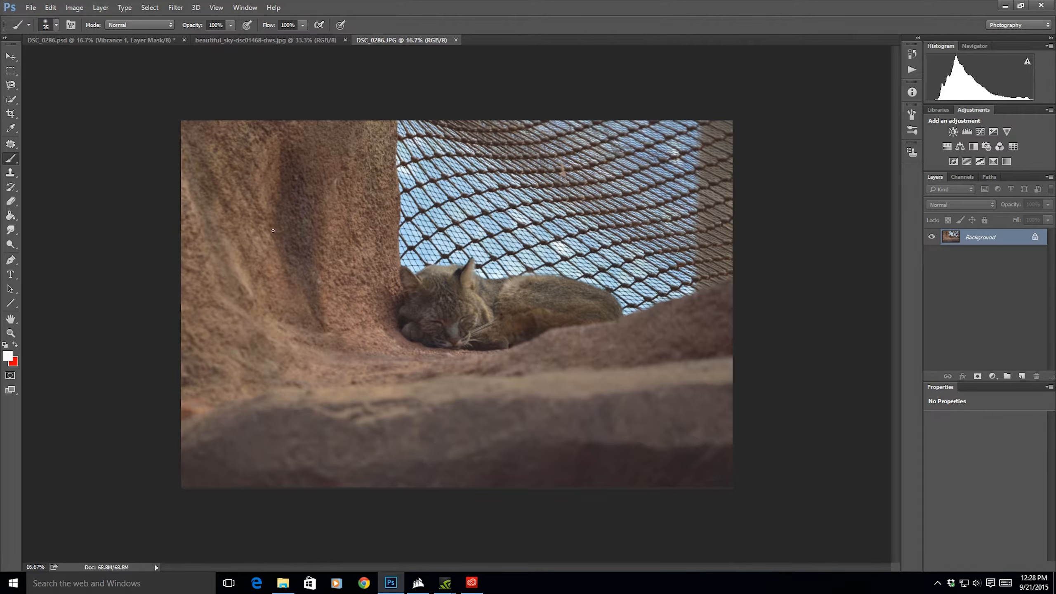
mouse_move(67, 64)
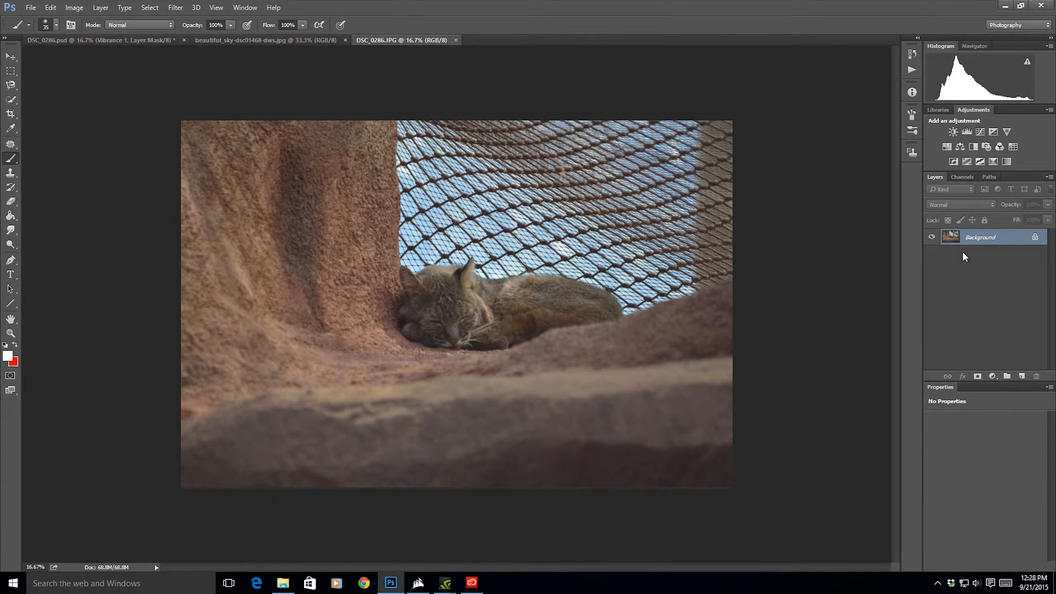
mouse_move(965, 269)
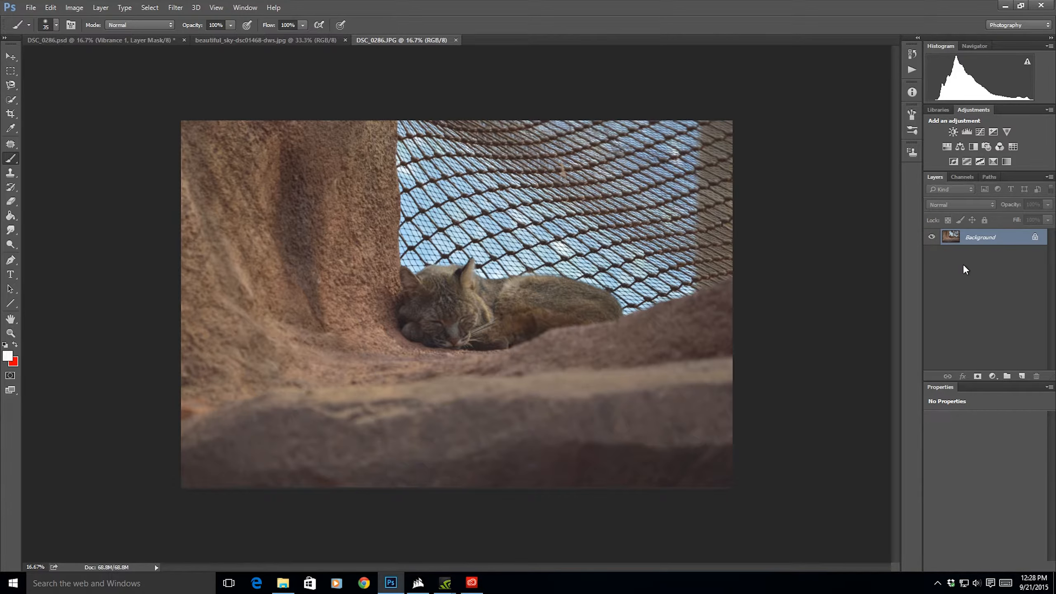
mouse_move(959, 260)
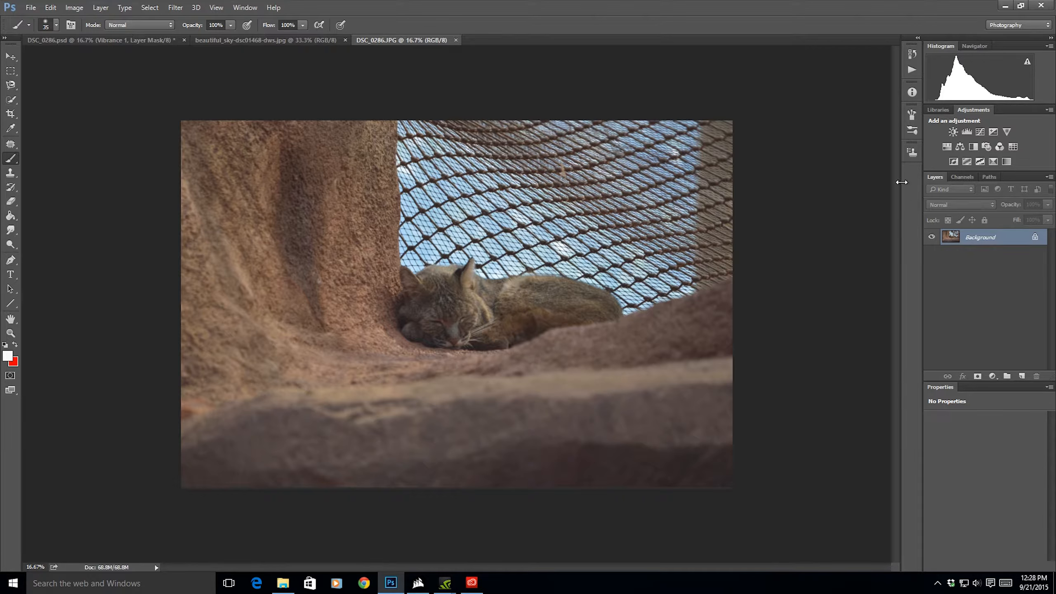
left_click(174, 8)
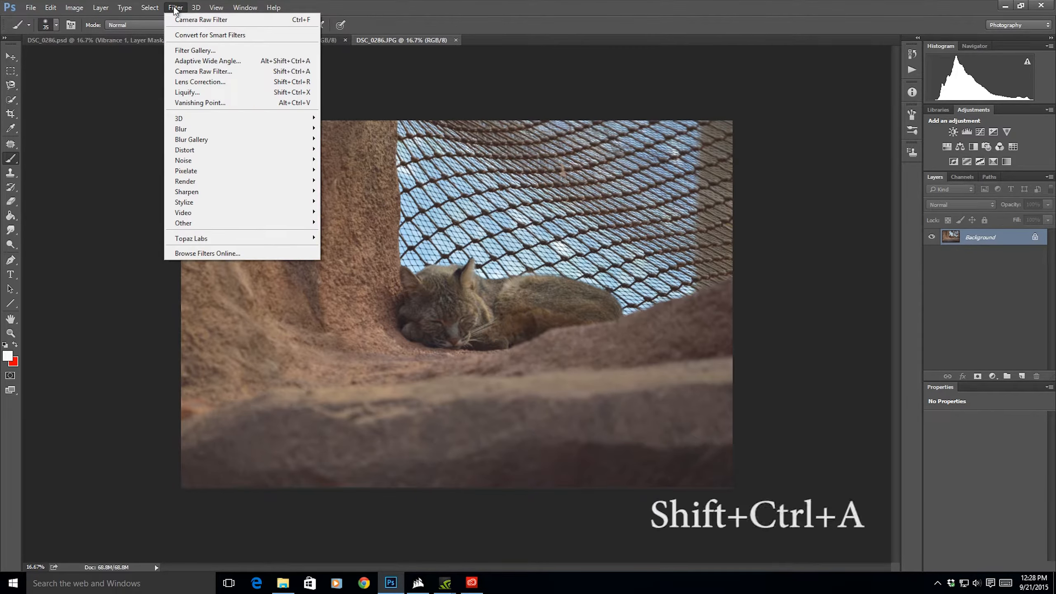
mouse_move(206, 73)
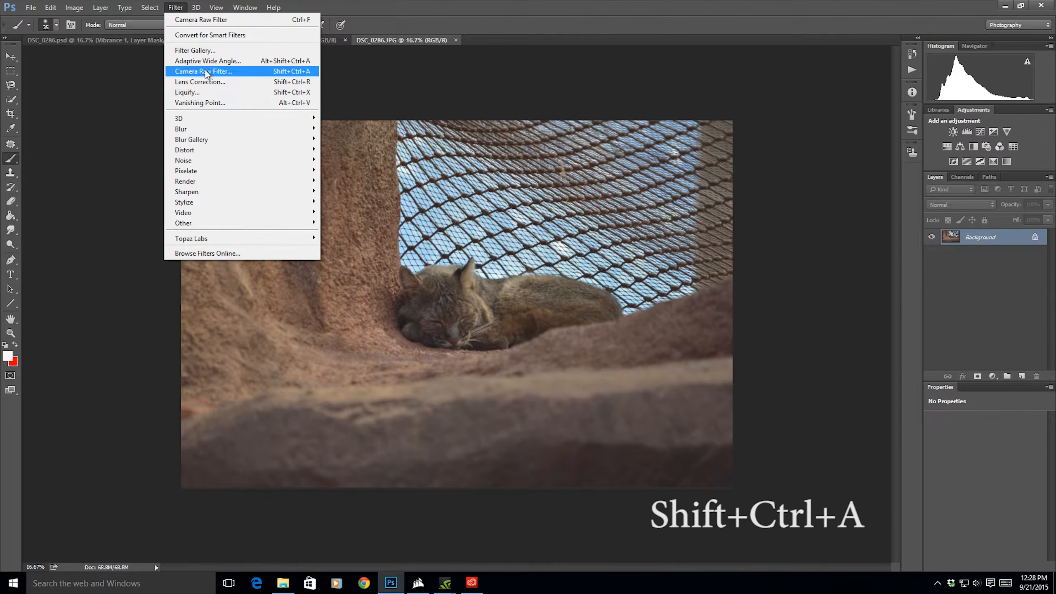
left_click(203, 71)
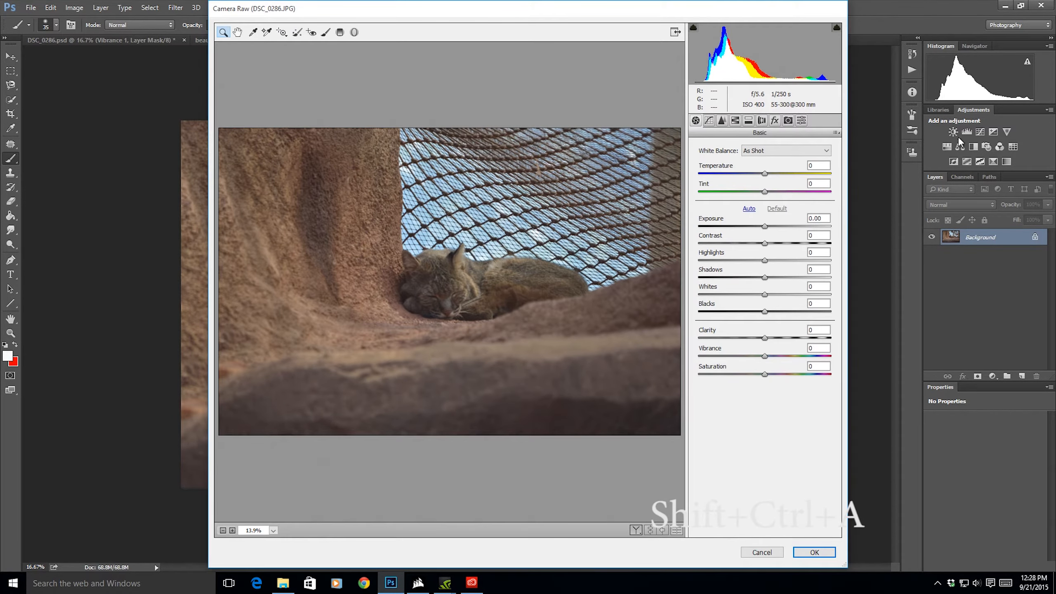
left_click(786, 151)
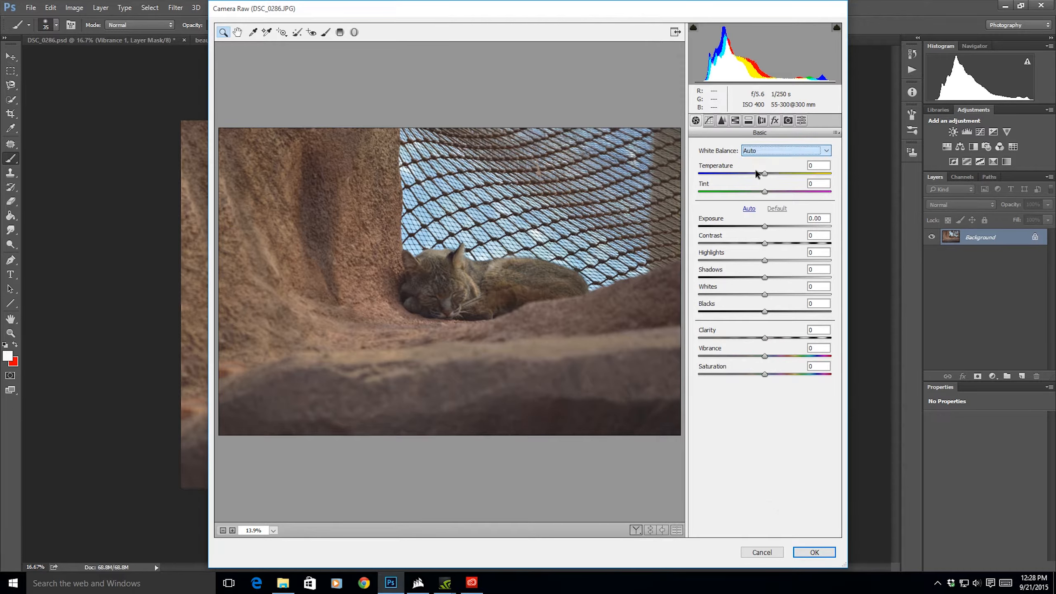
left_click_drag(765, 191, 755, 192)
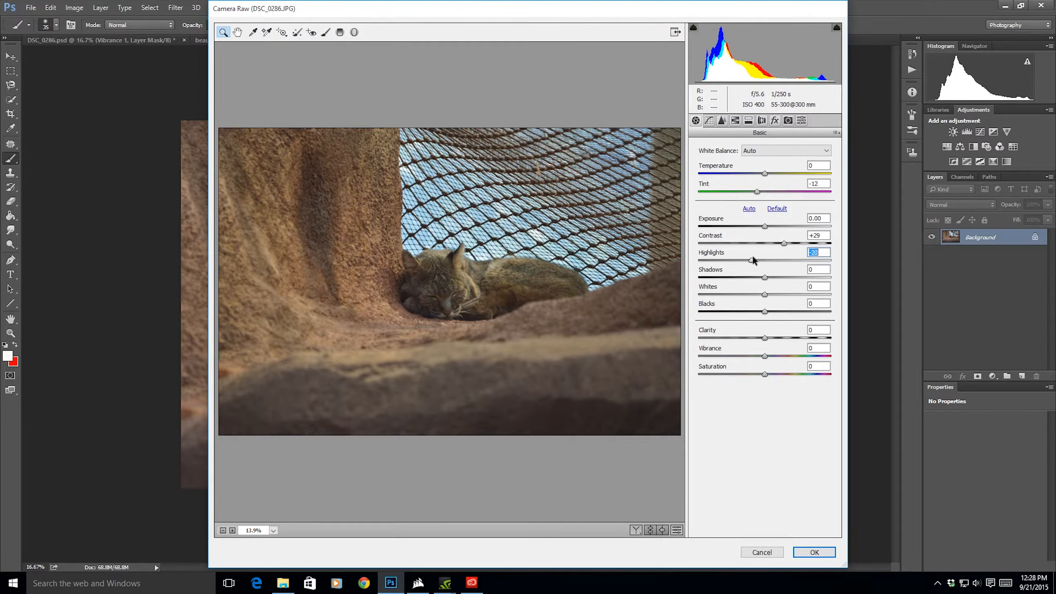
Soften highlights, lift shadows, deepen blacks, add clarity and set saturation
left_click_drag(753, 259, 735, 259)
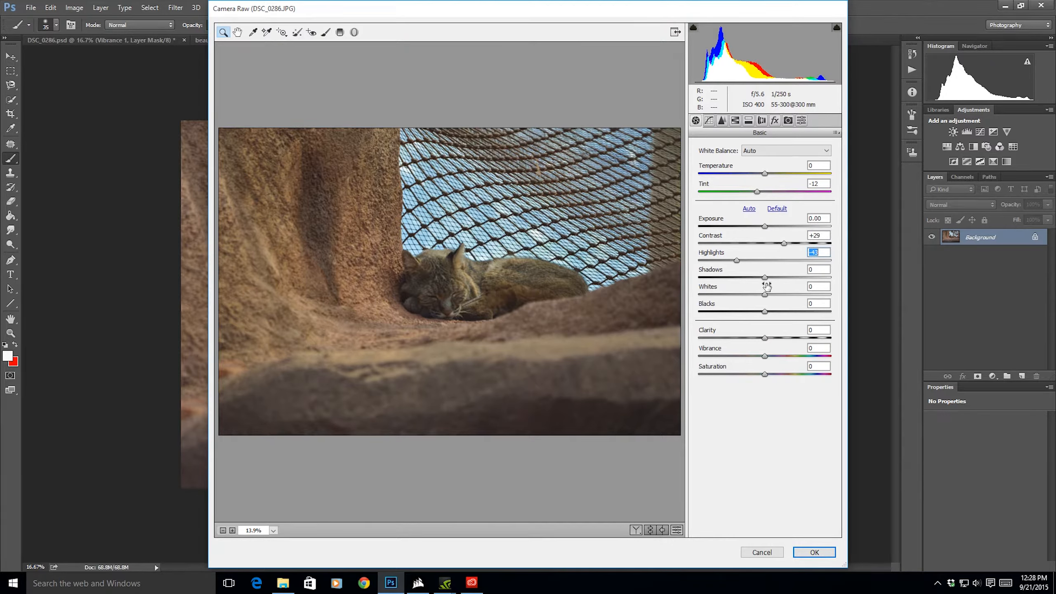
left_click_drag(764, 277, 782, 278)
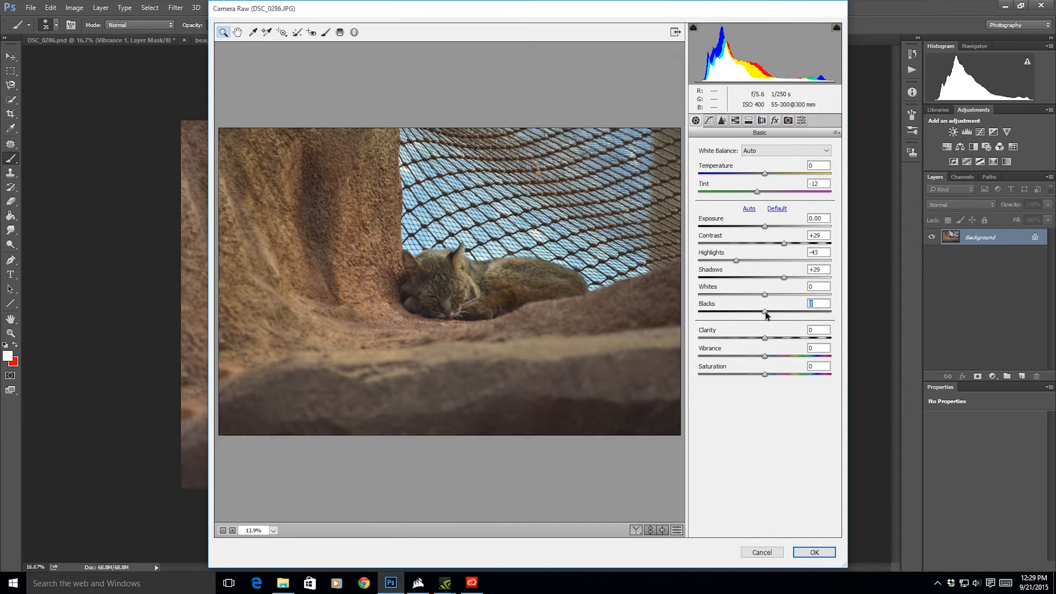
left_click_drag(764, 312, 760, 308)
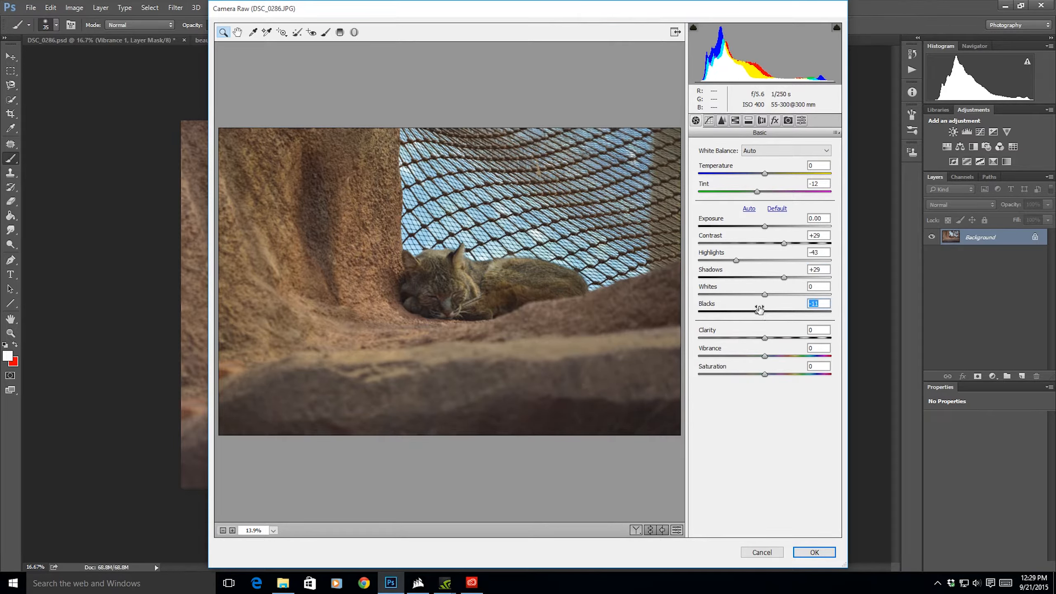
left_click_drag(759, 309, 766, 311)
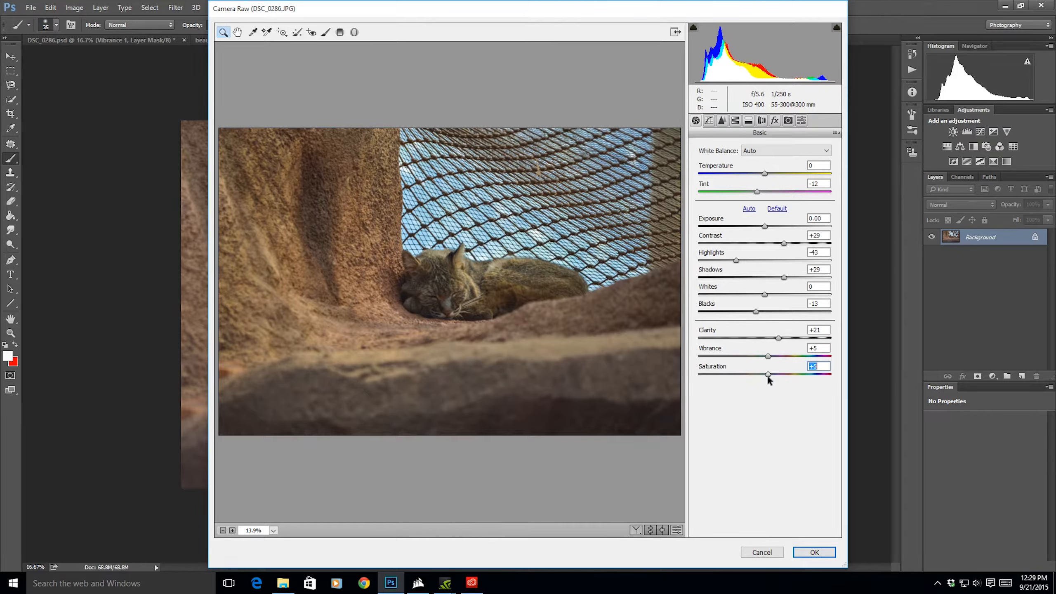
left_click(721, 120)
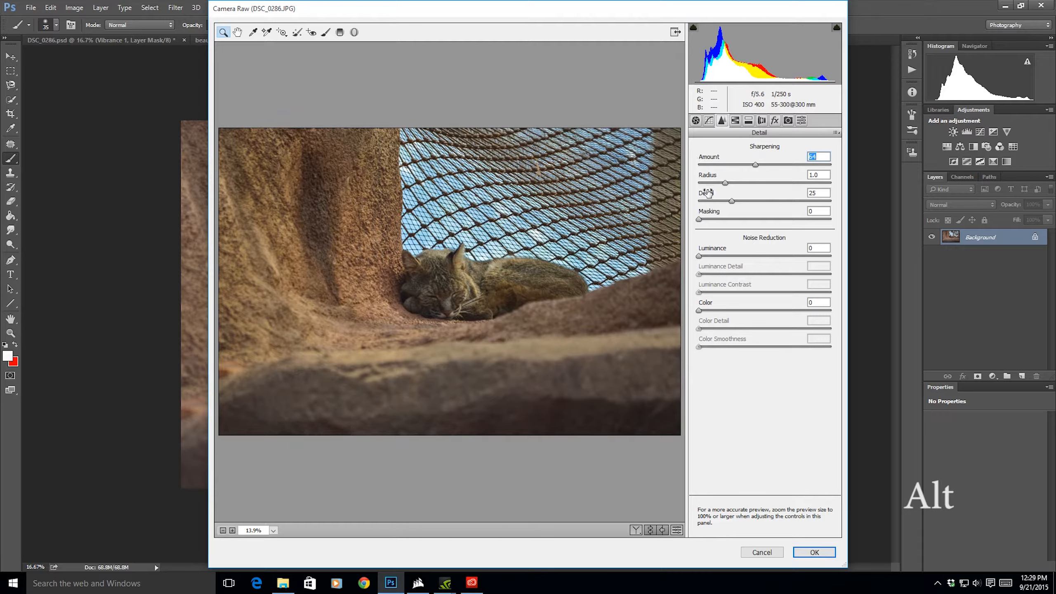
mouse_move(725, 184)
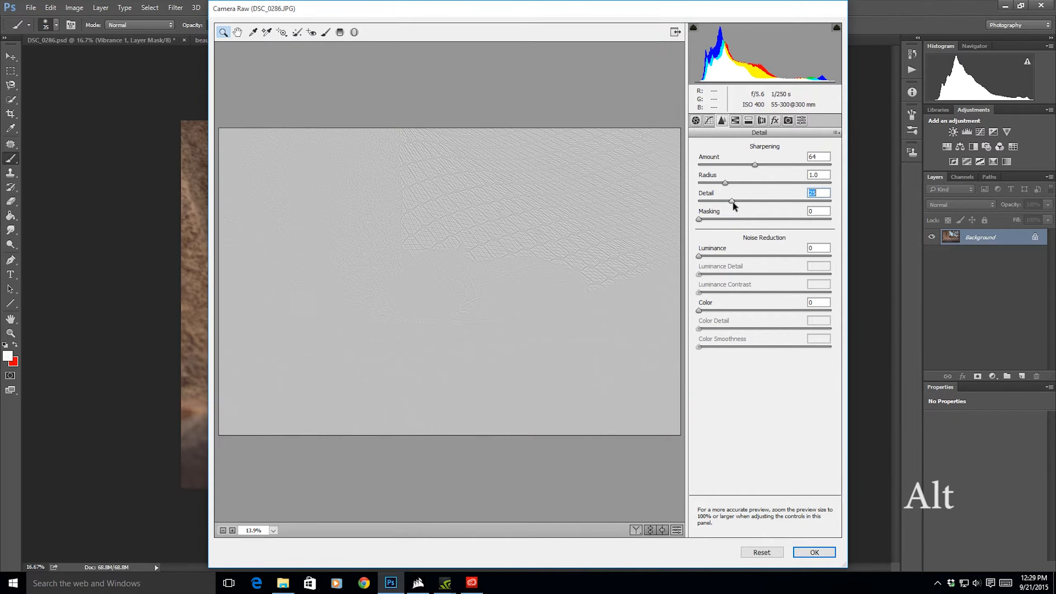
Raise sharpening detail, remove chromatic aberration in Lens Corrections, and apply Camera Raw
left_click_drag(732, 202, 777, 202)
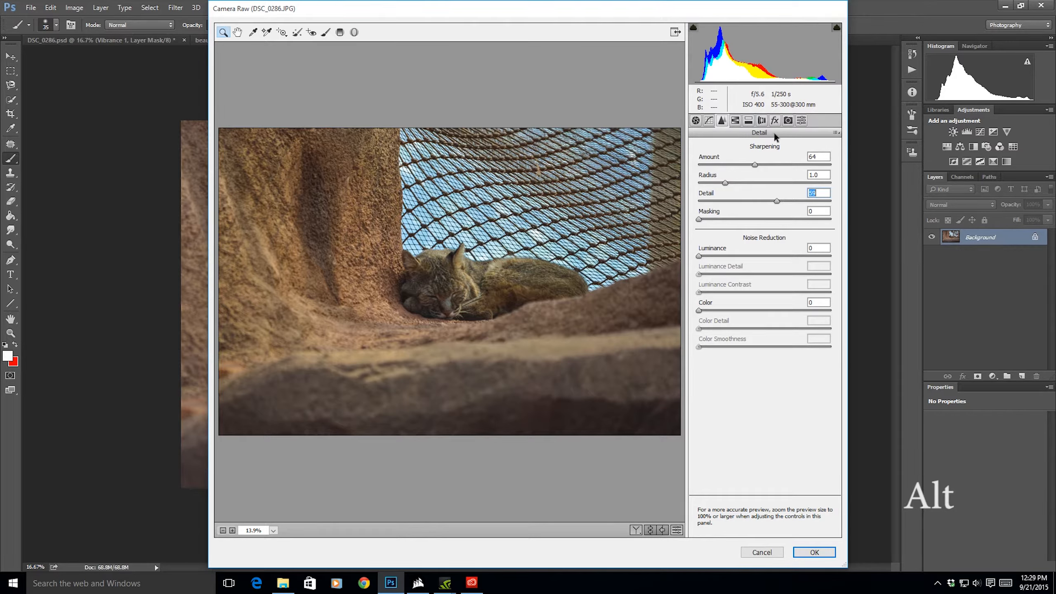
left_click(762, 120)
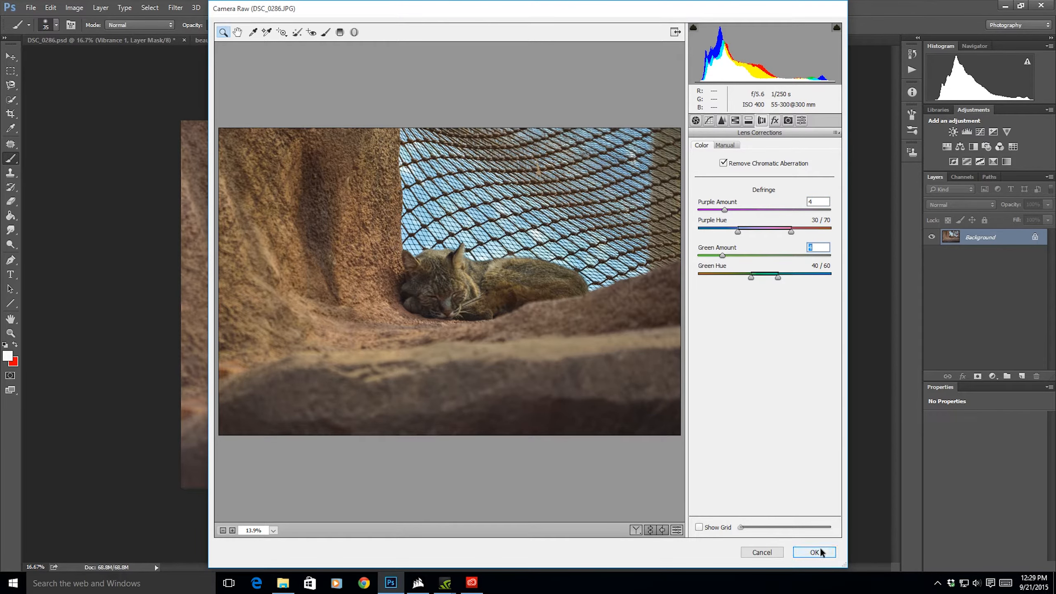
left_click(814, 552)
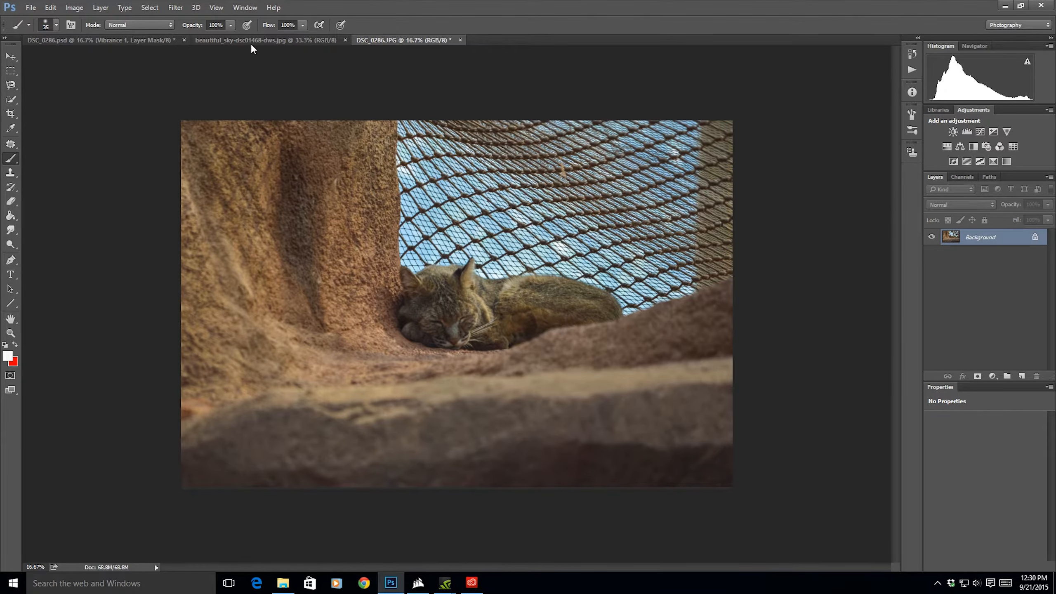
Bring the cloudy sky into the bobcat document and scale it up to cover the top
left_click(258, 40)
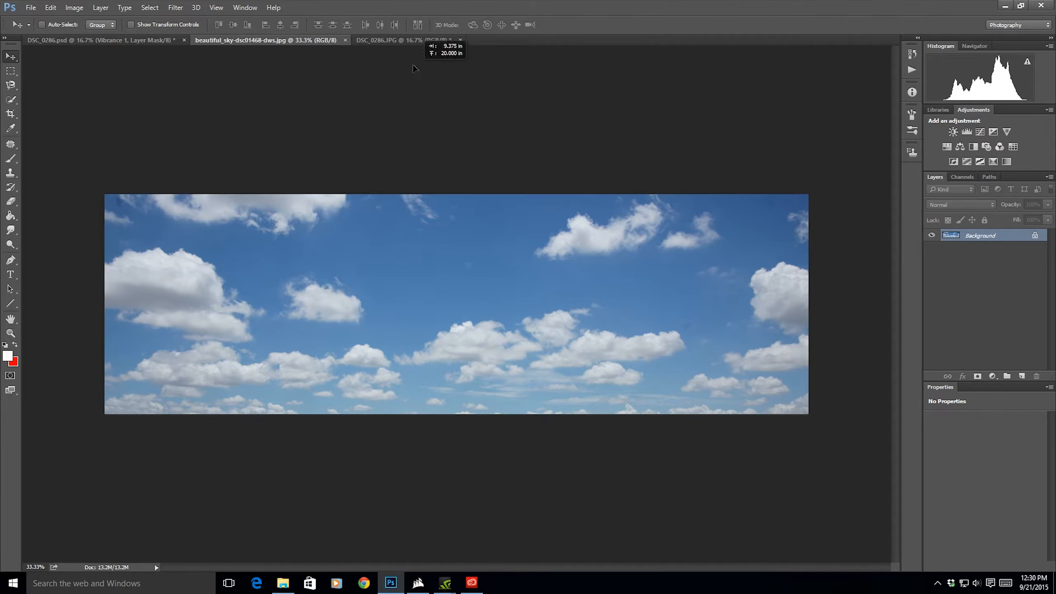
left_click(400, 40)
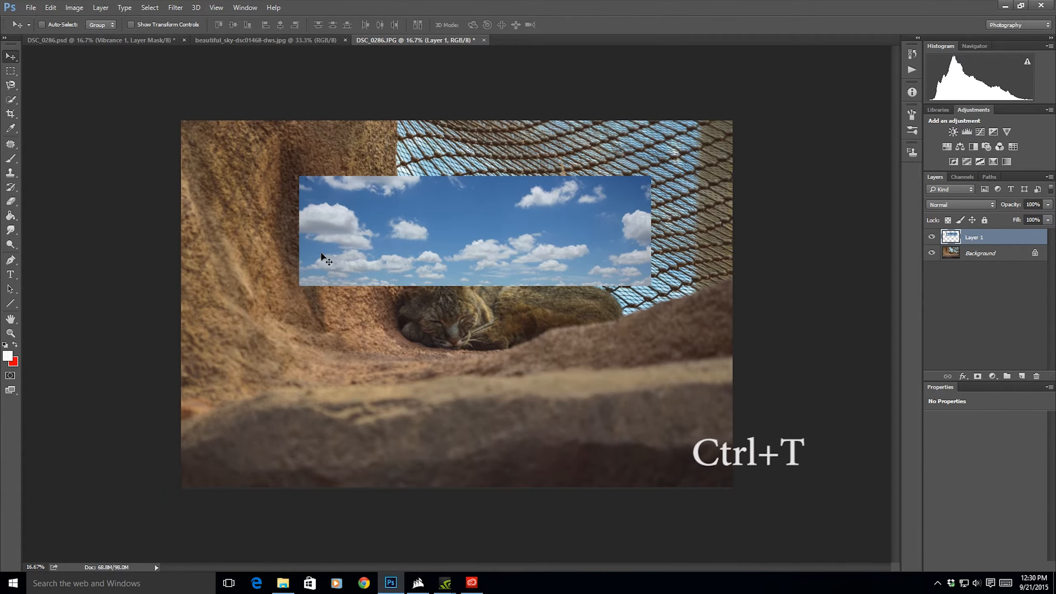
key("Ctrl+T")
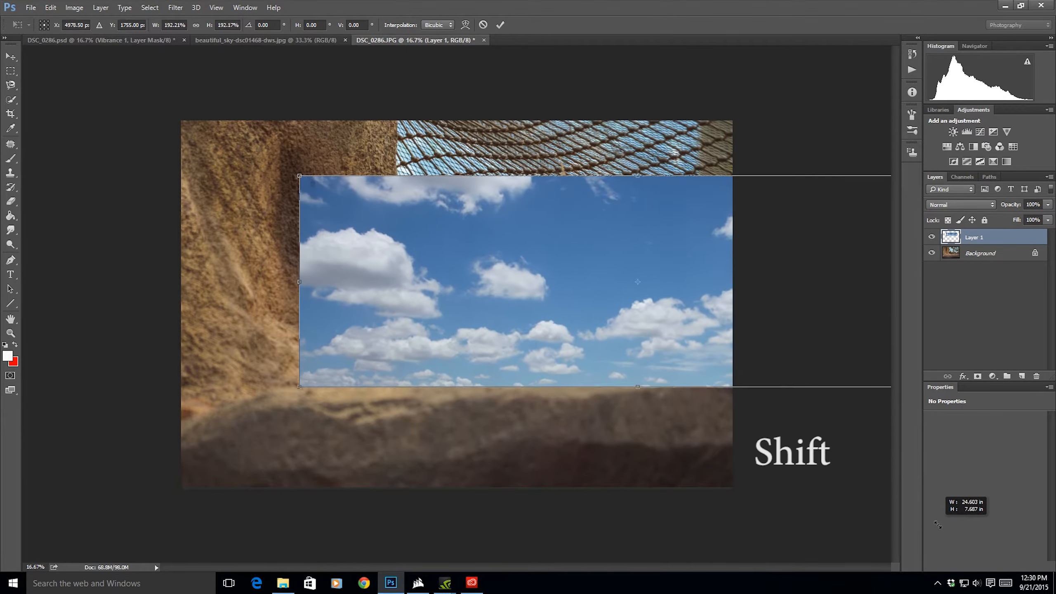
left_click_drag(636, 385, 829, 316)
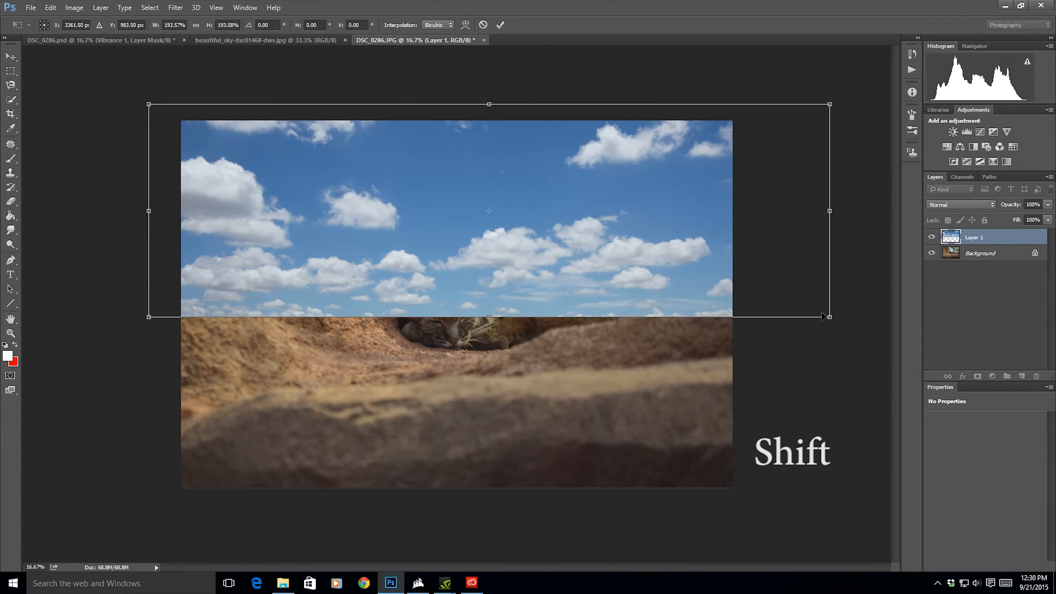
left_click_drag(829, 316, 880, 332)
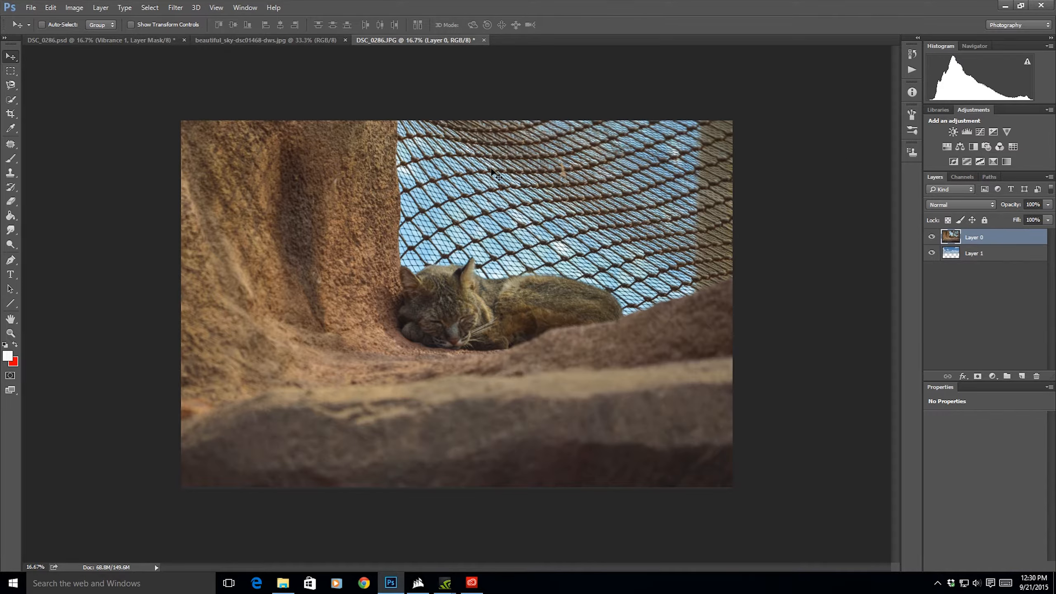
Quick-select the netted sky along the bobcat's back, using Alt to subtract
left_click(10, 110)
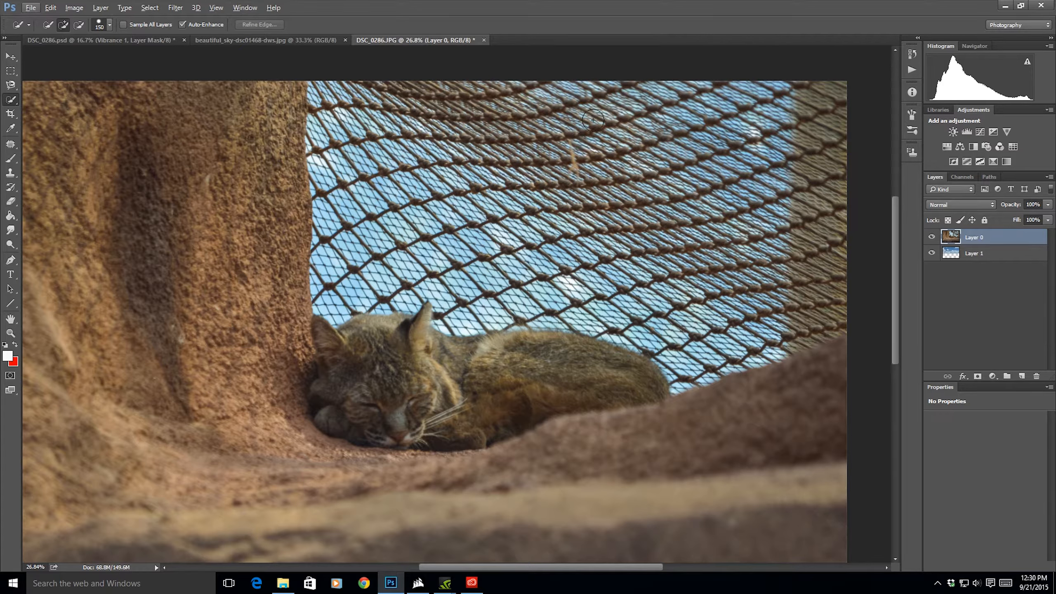
mouse_move(630, 244)
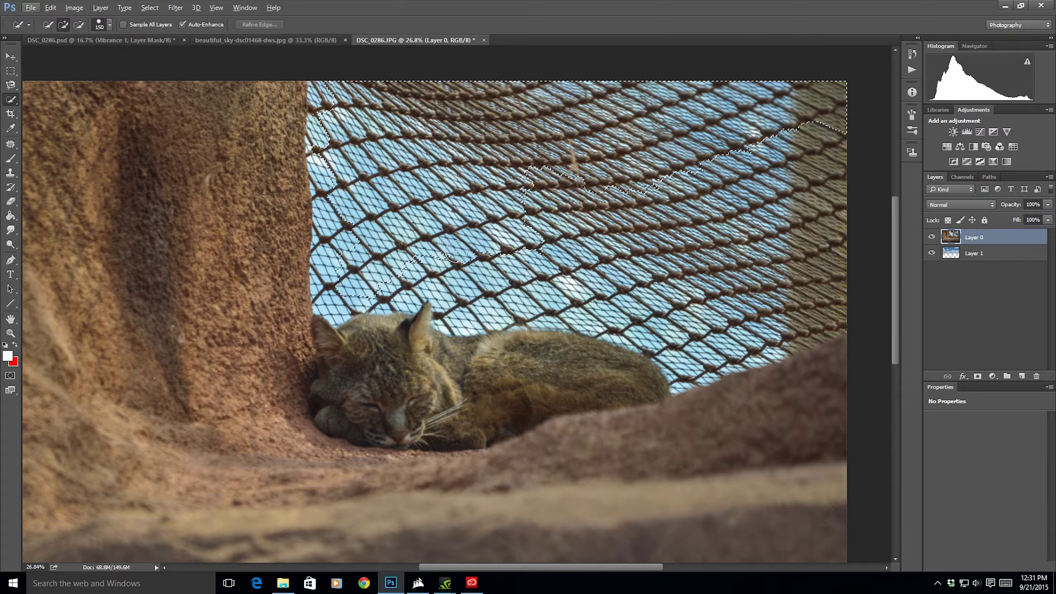
left_click_drag(539, 188, 774, 237)
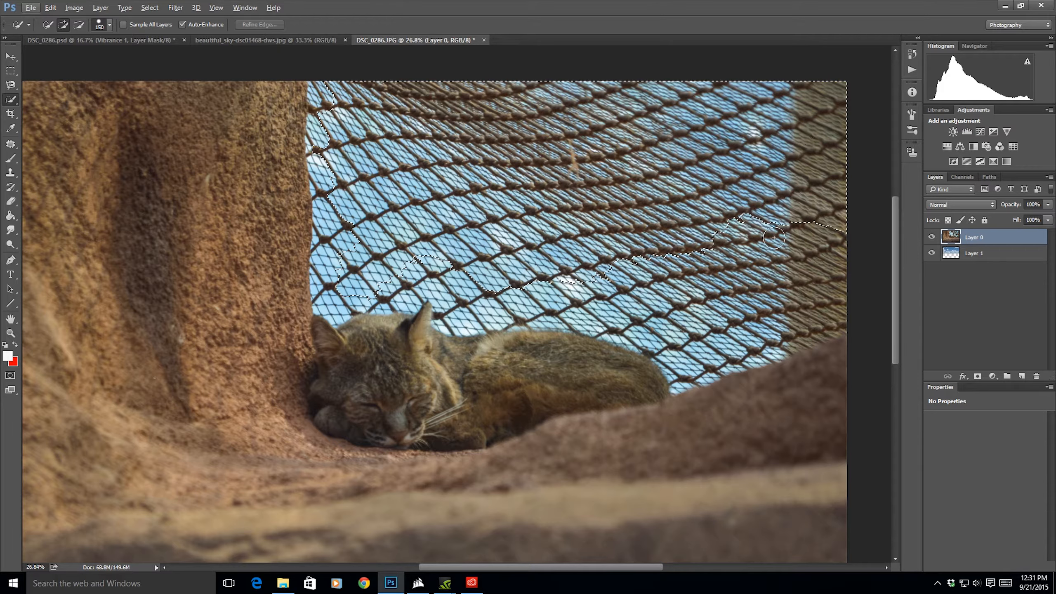
left_click_drag(774, 239, 690, 336)
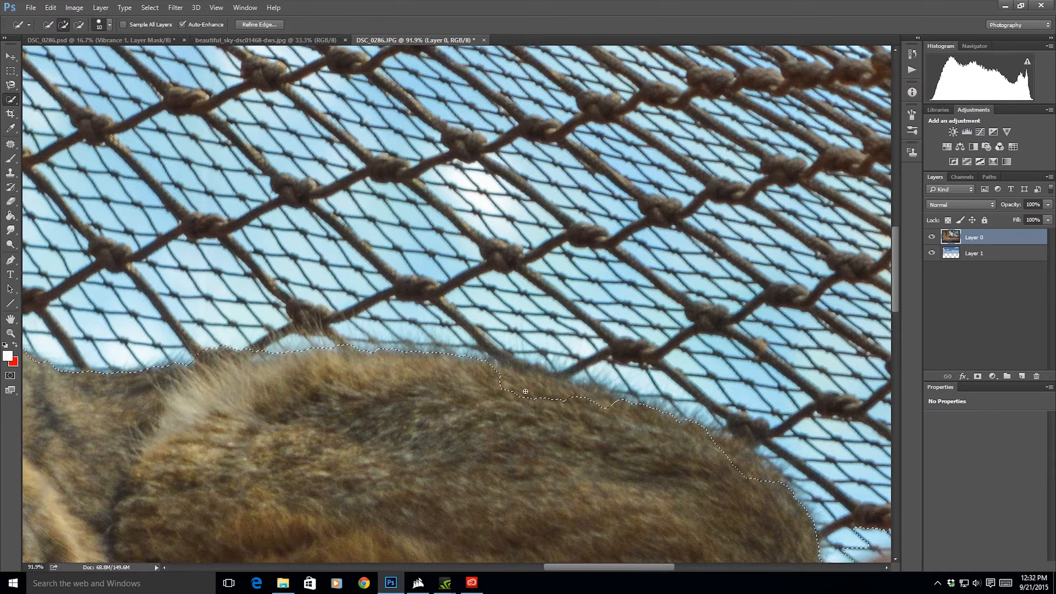
key("Alt")
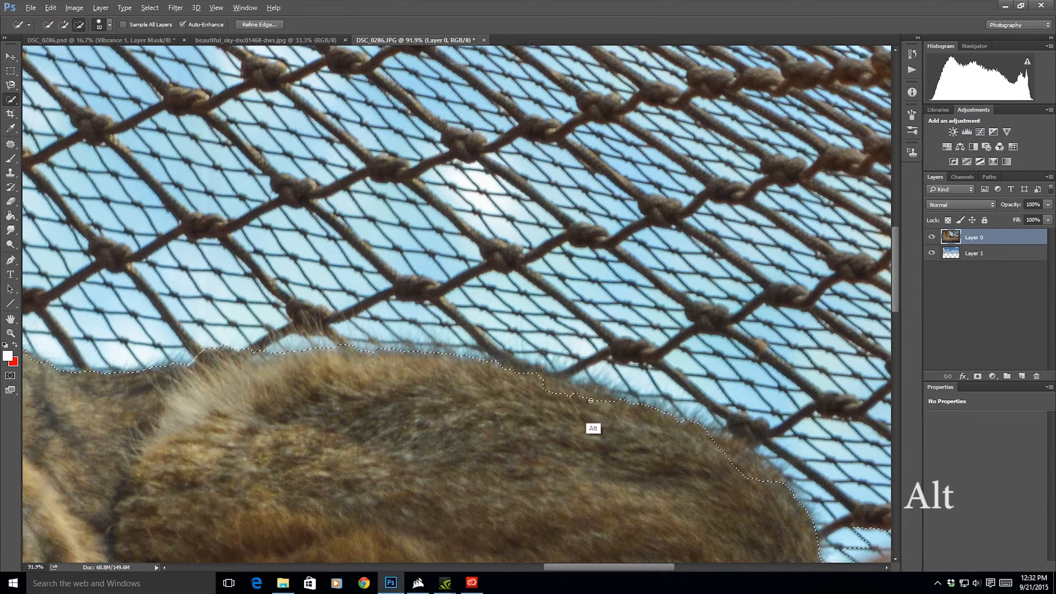
mouse_move(538, 394)
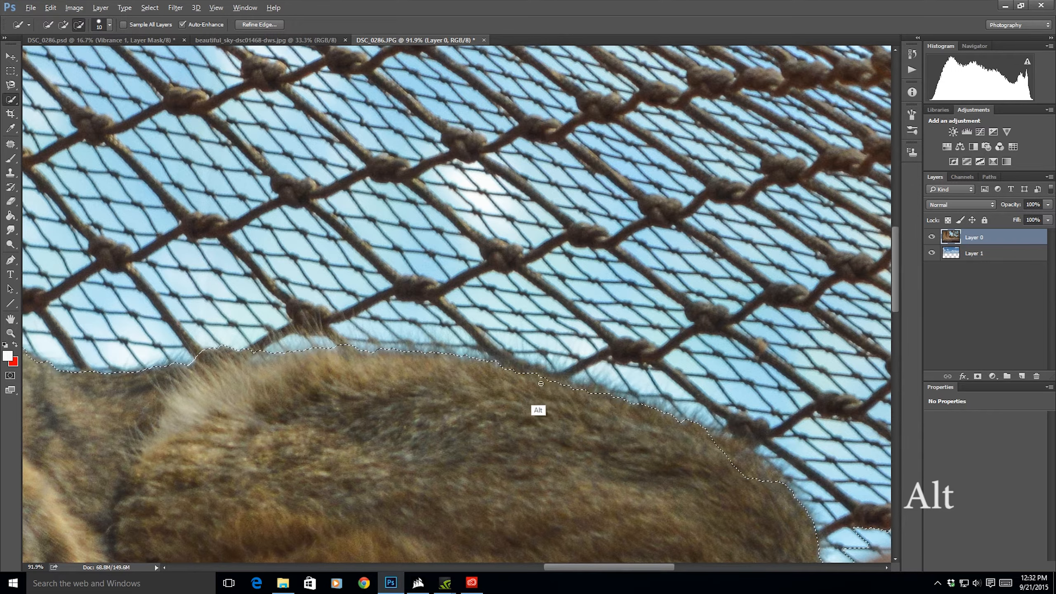
mouse_move(727, 455)
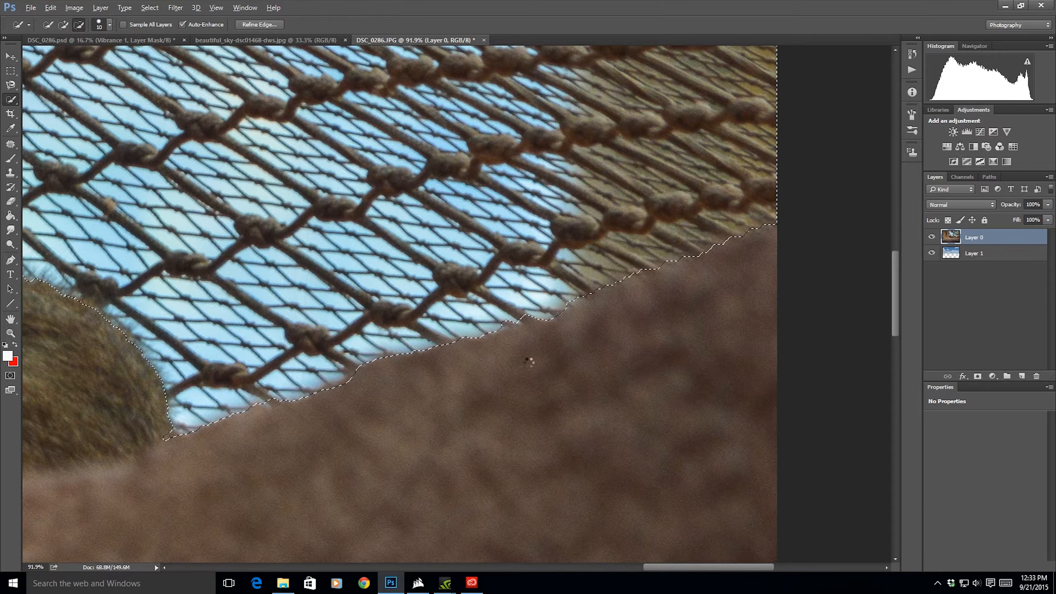
mouse_move(516, 341)
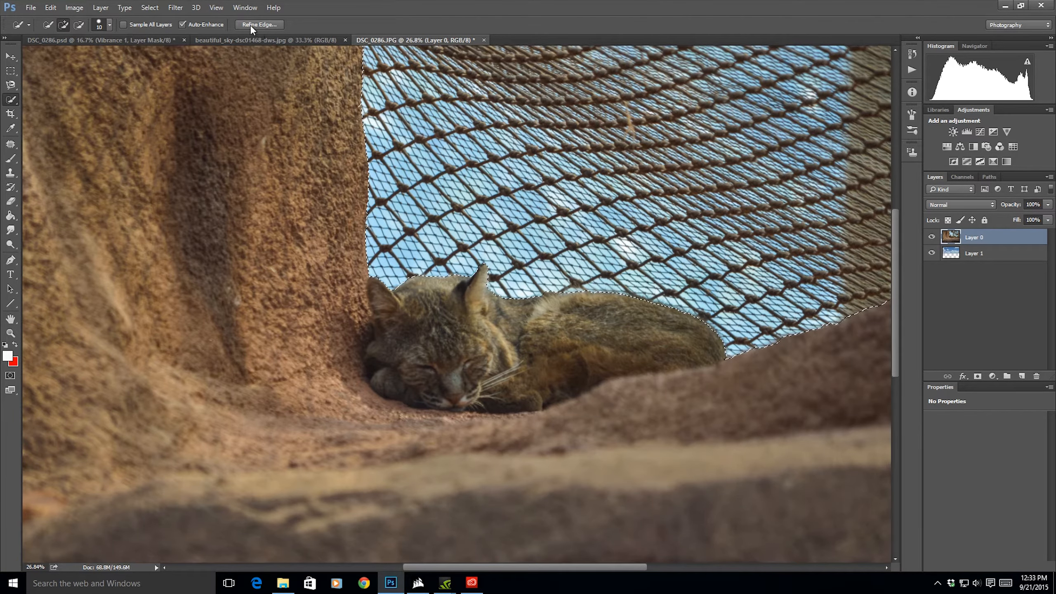
Feather the selection with Refine Edge and confirm it
left_click(258, 25)
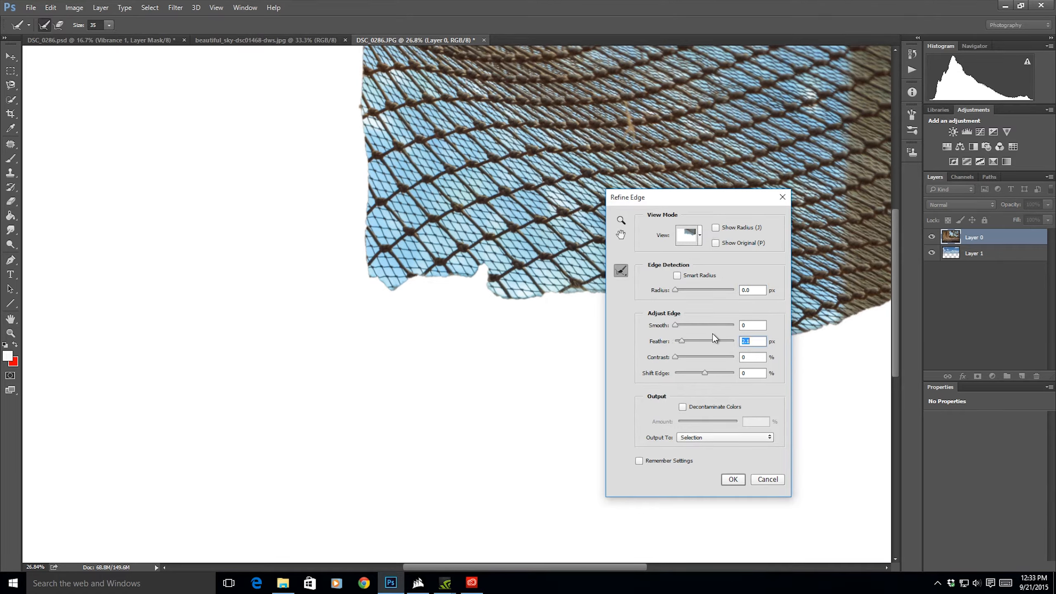
left_click(732, 479)
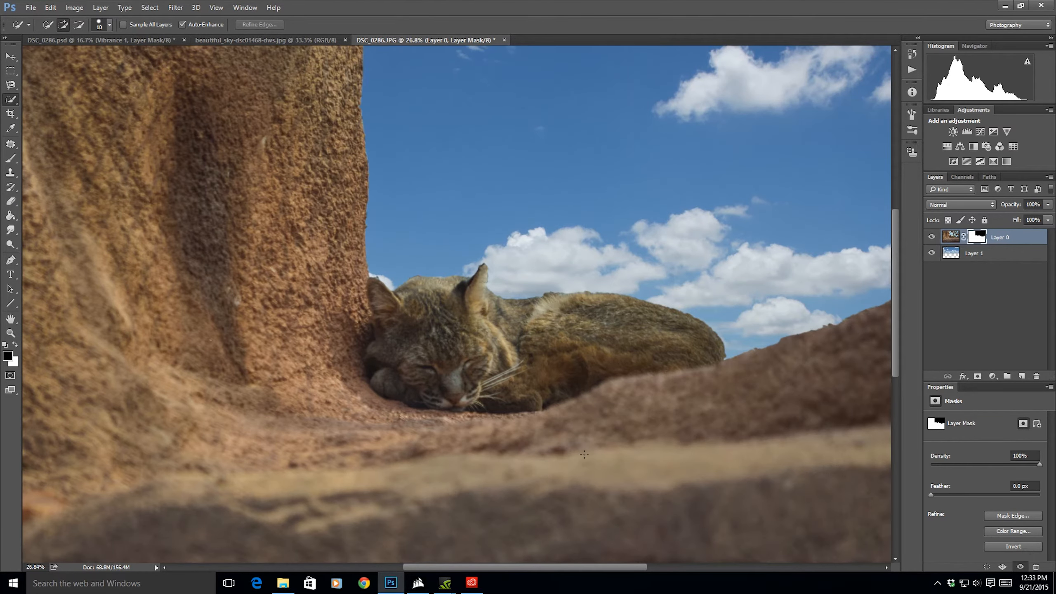
mouse_move(696, 230)
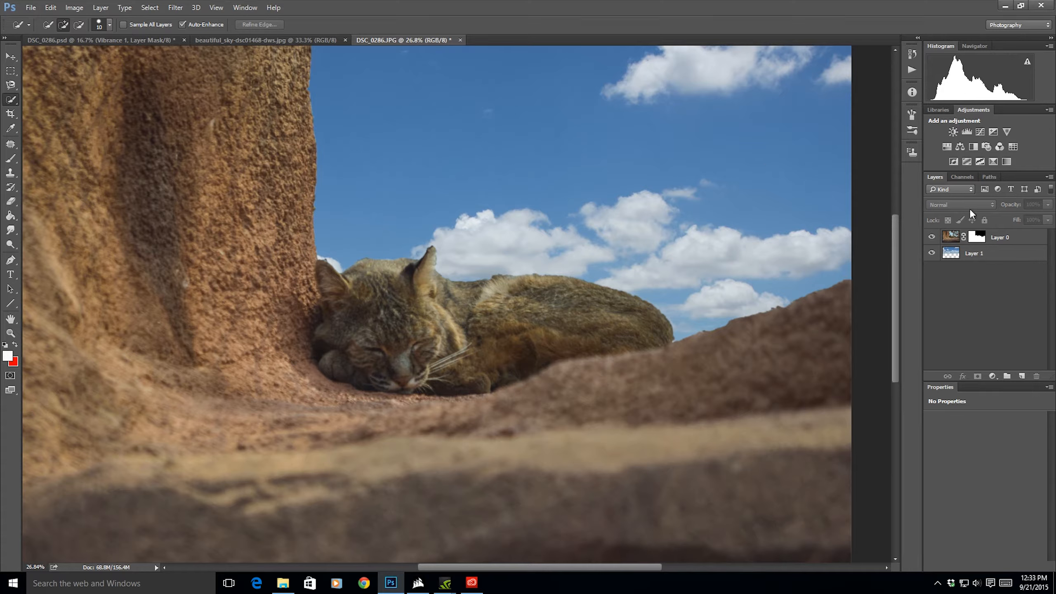
Apply a Lens Blur with an Octagon iris shape to the sky layer
left_click(974, 252)
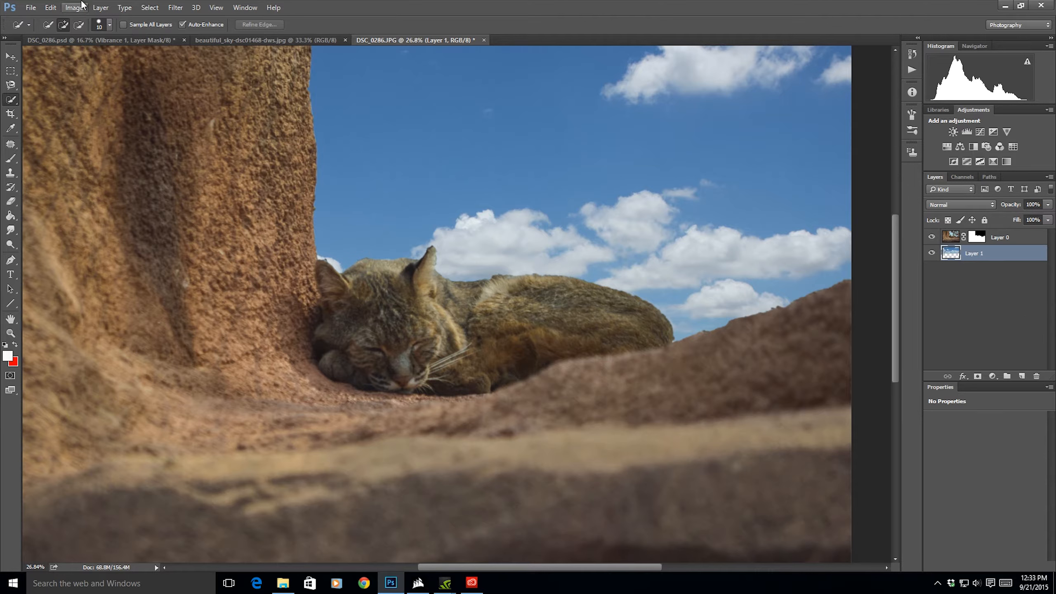
left_click(175, 8)
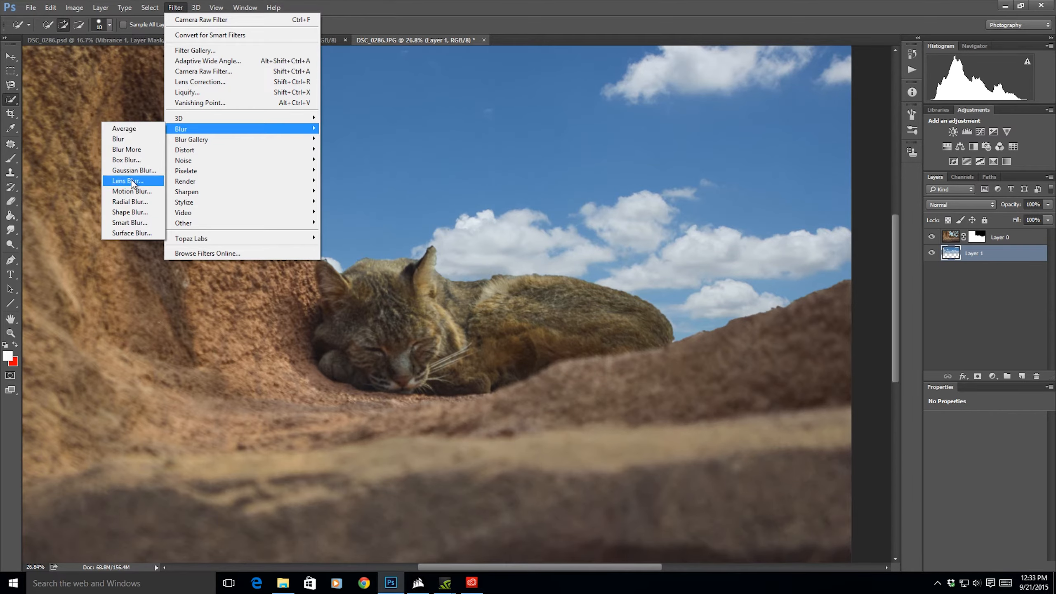
left_click(127, 181)
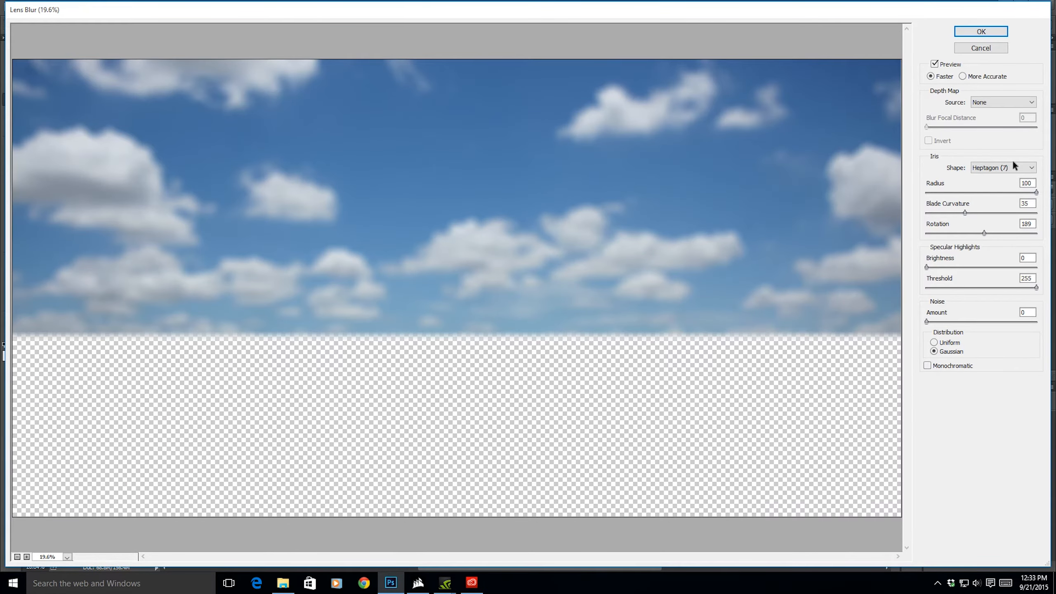
left_click(1031, 167)
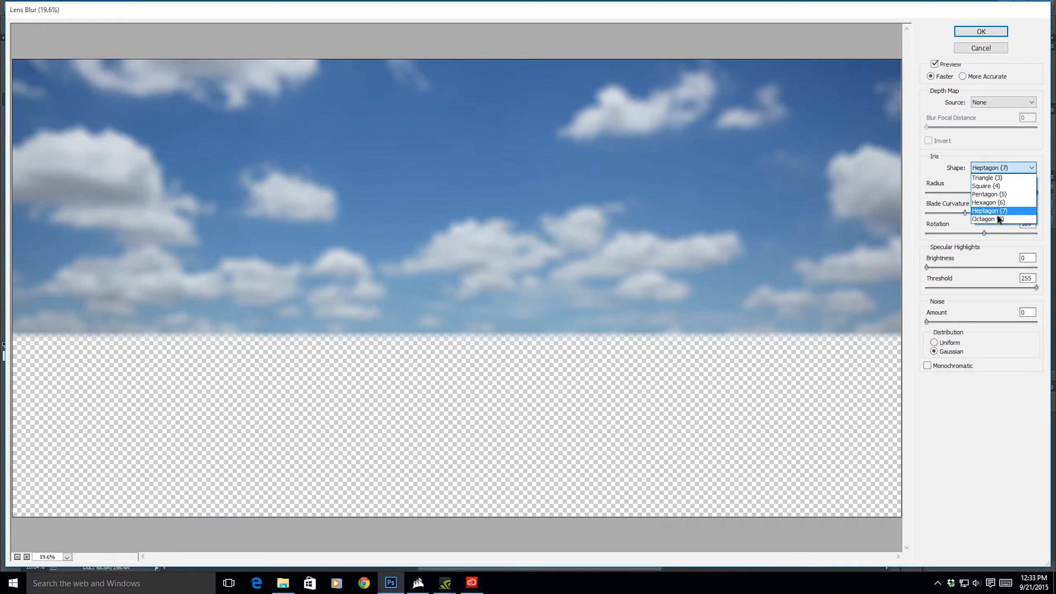
left_click(984, 219)
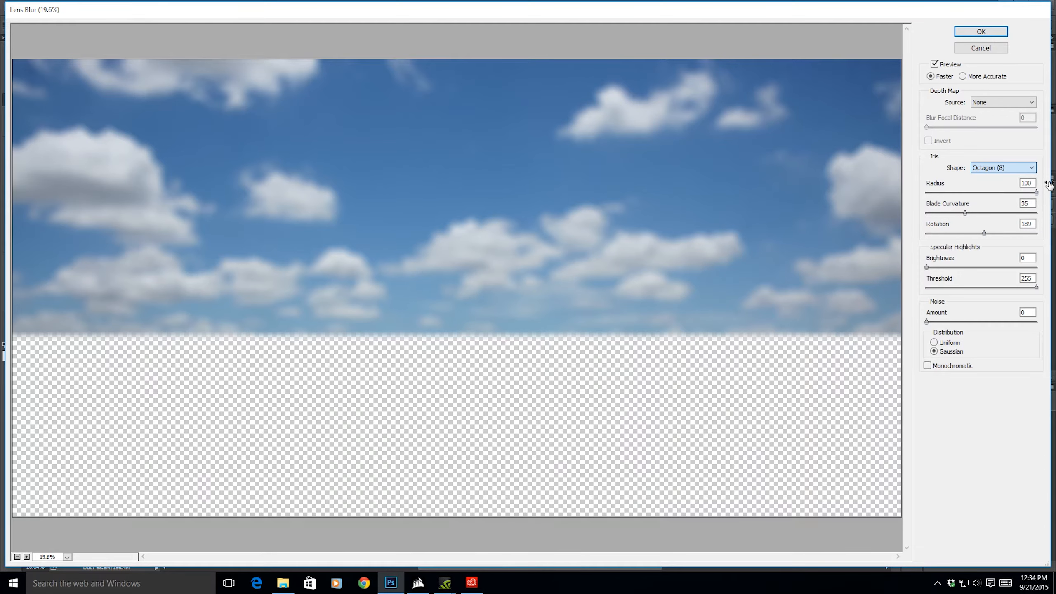
mouse_move(1047, 181)
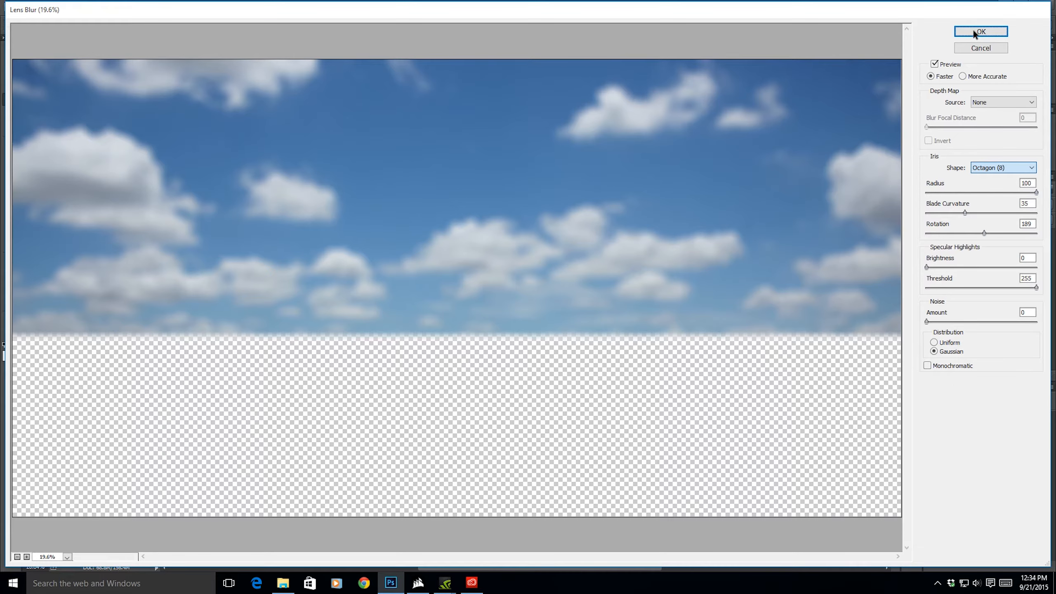
left_click(981, 32)
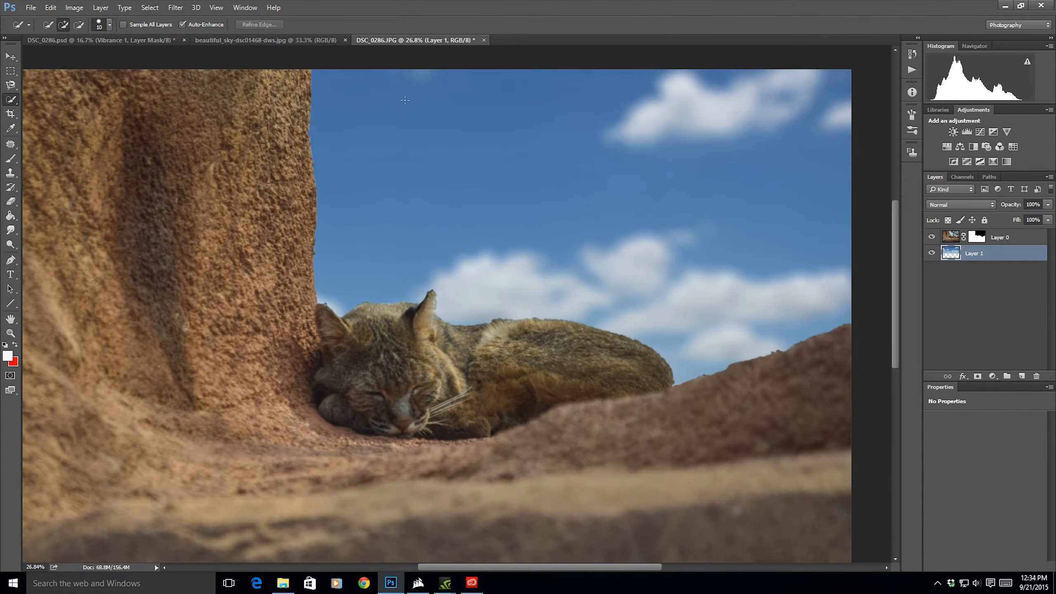
Raise the feather on Layer 0's mask through Refine Mask
left_click(976, 237)
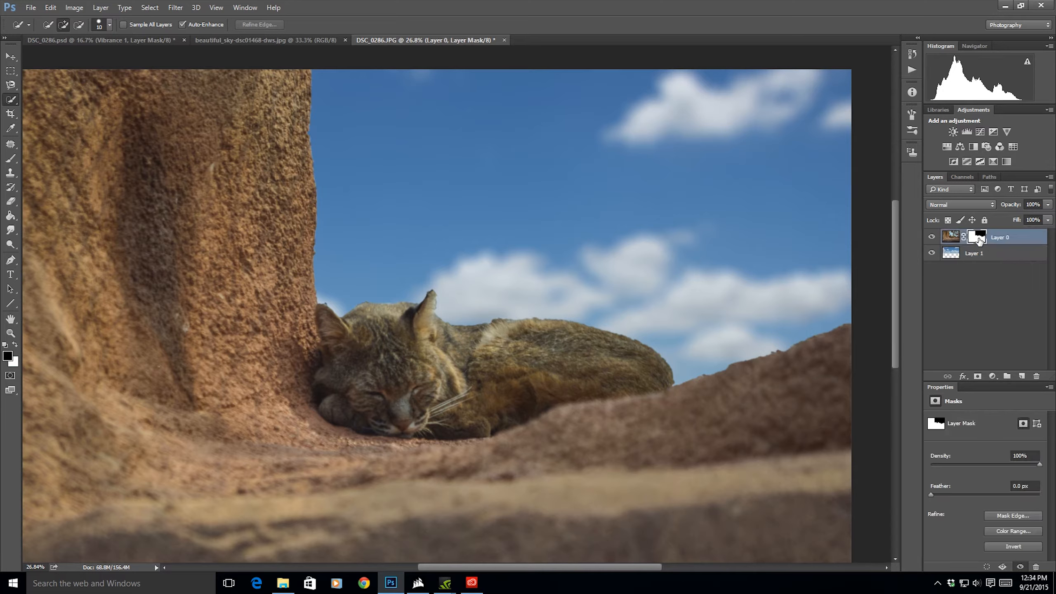
right_click(976, 237)
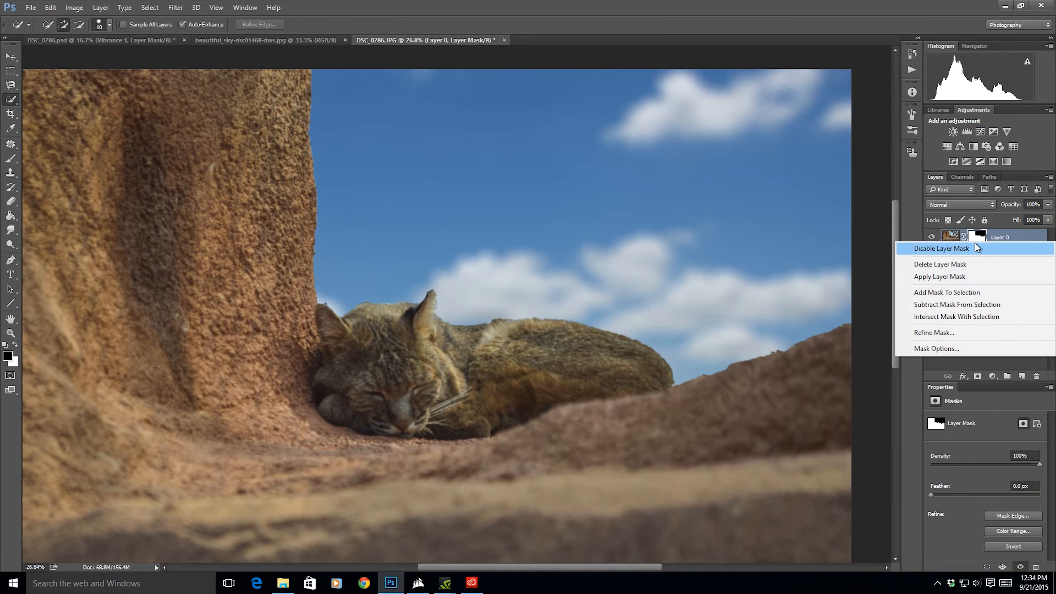
left_click(934, 333)
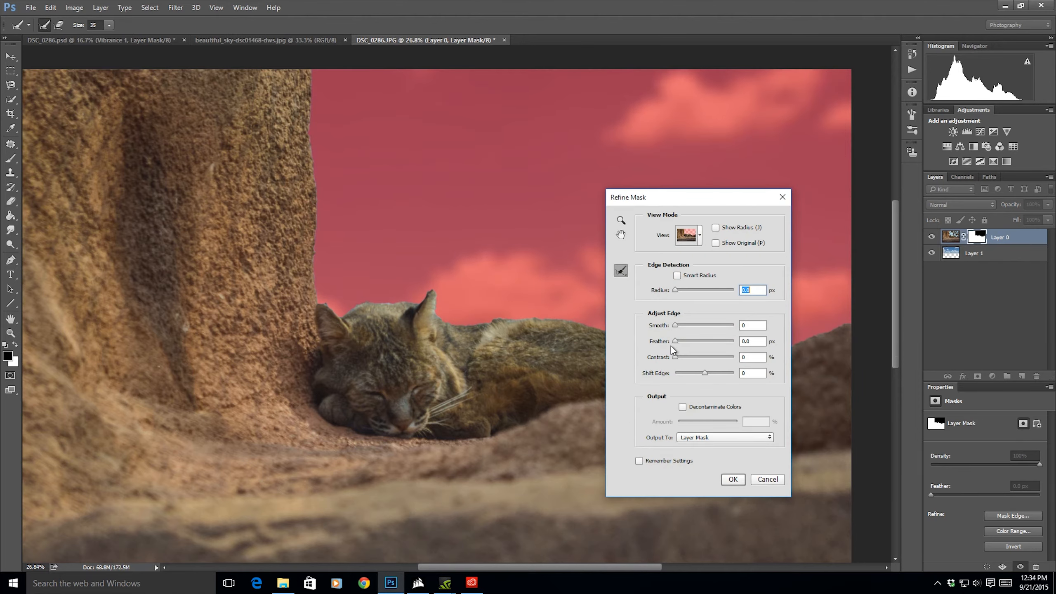
left_click_drag(675, 341, 686, 341)
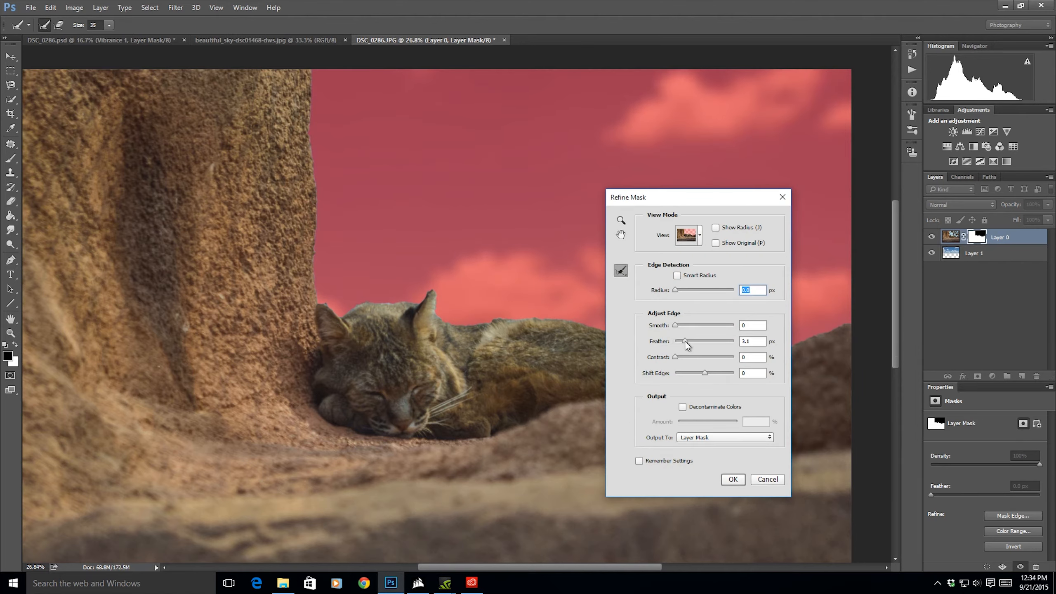
left_click_drag(684, 345, 690, 345)
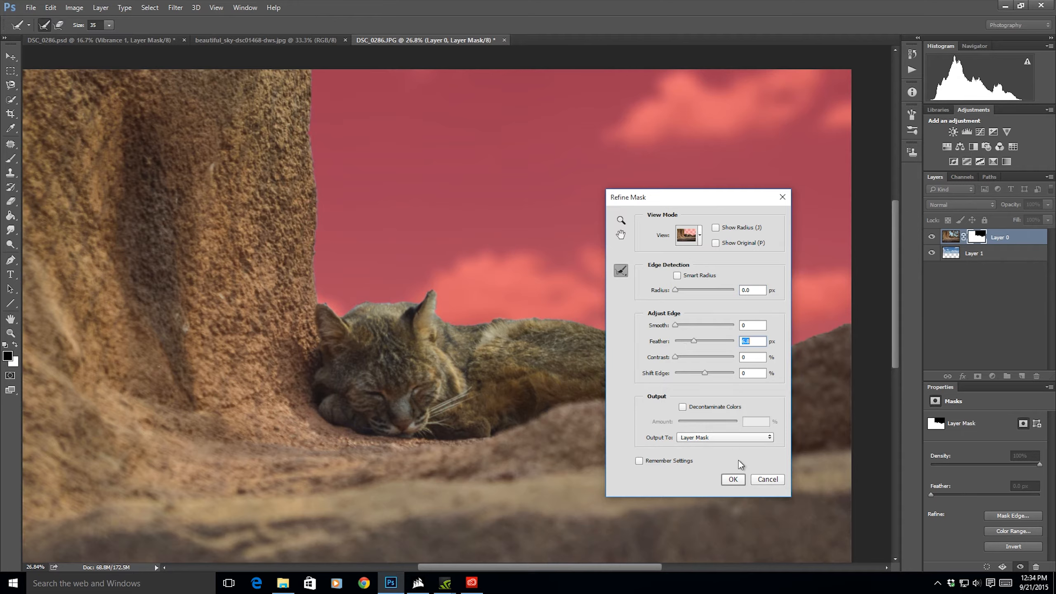
left_click(732, 479)
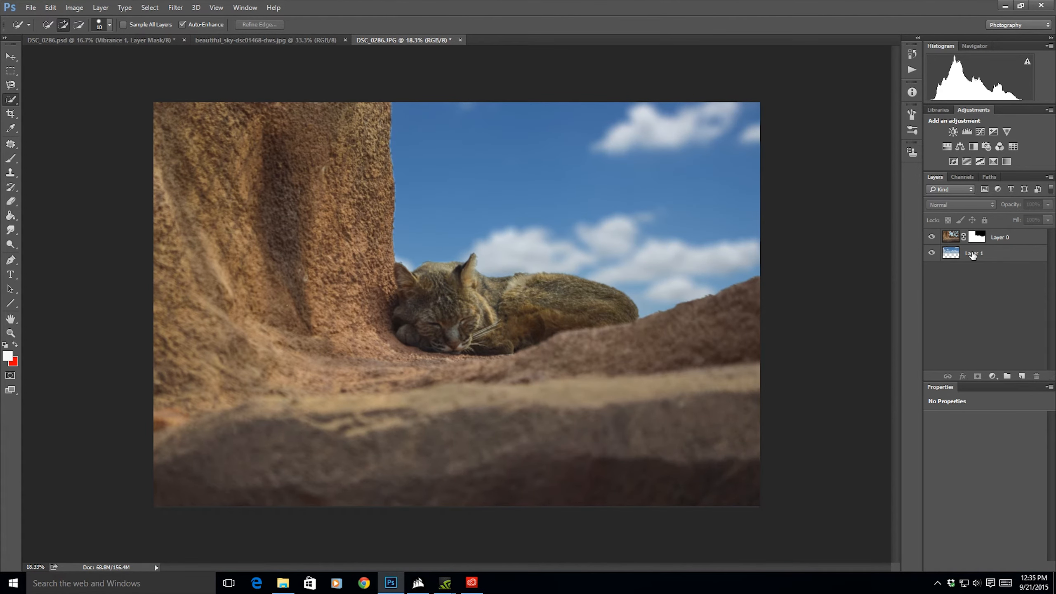
Add a Color Balance layer above the sky shifted toward yellow, and lower vibrance
left_click(973, 253)
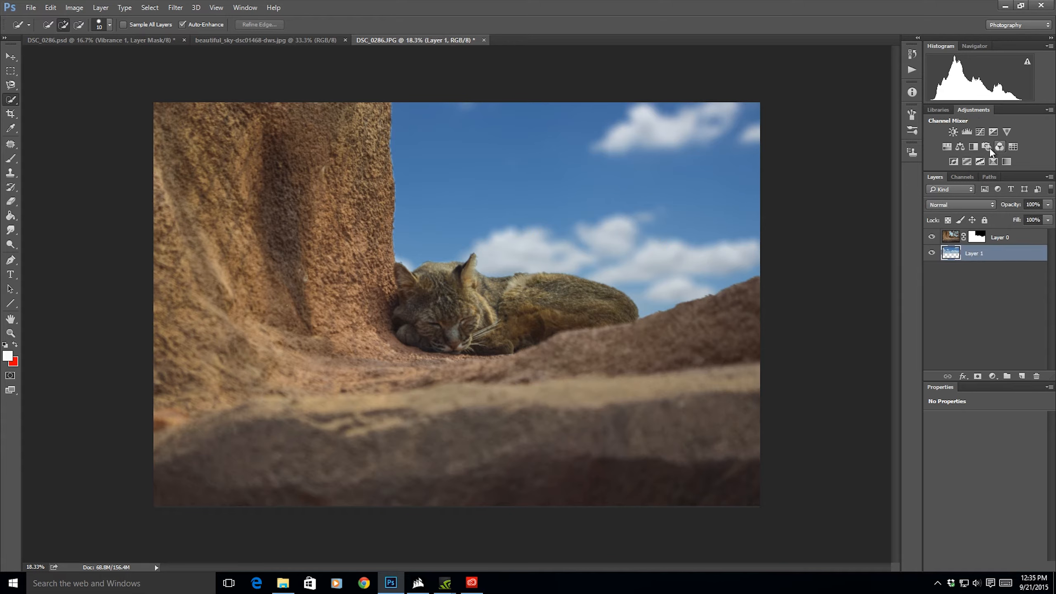
left_click(960, 147)
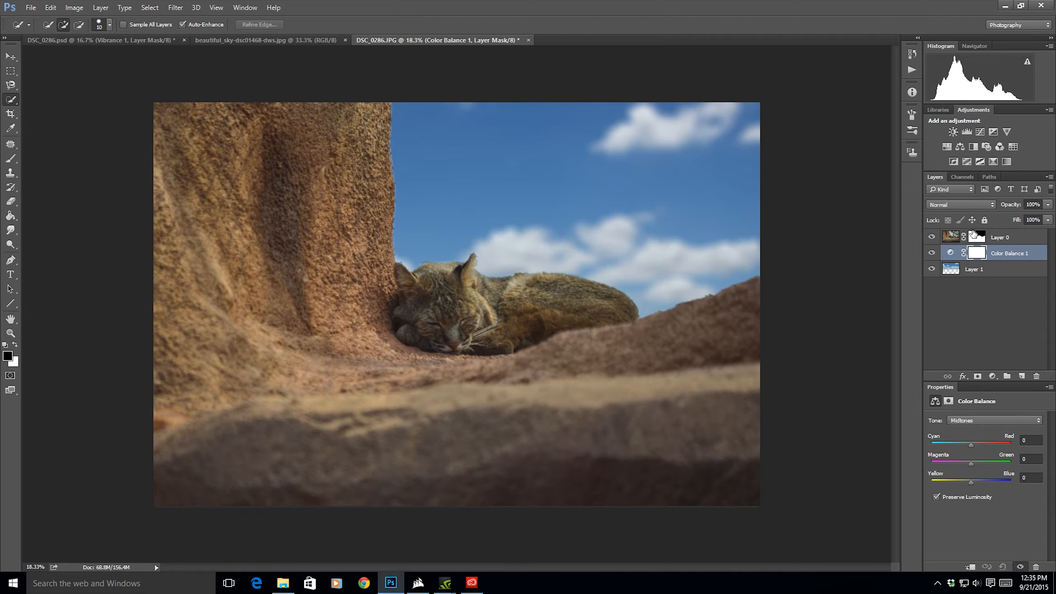
mouse_move(970, 491)
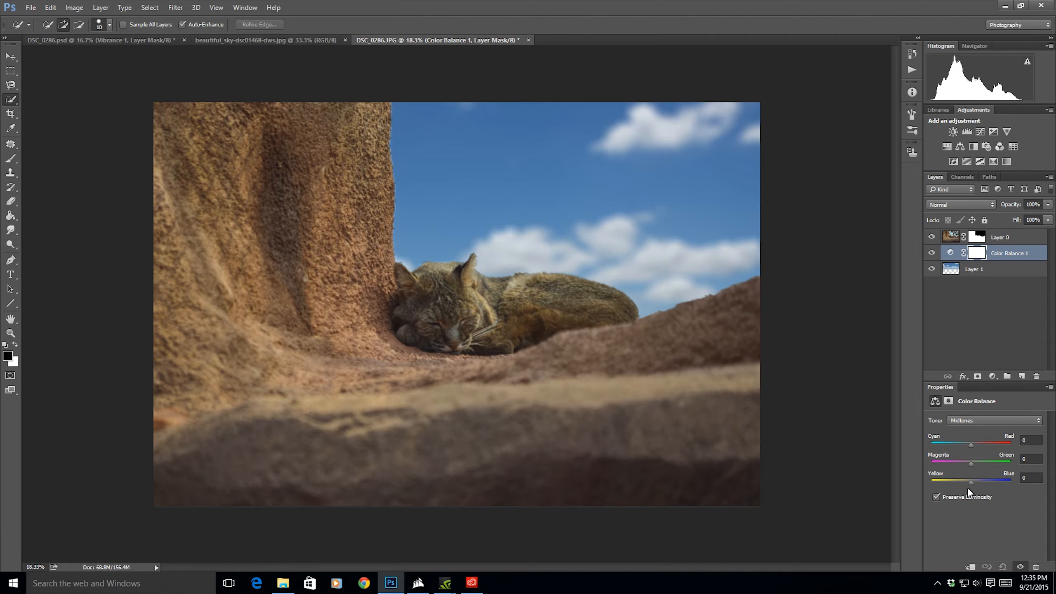
left_click_drag(991, 478, 967, 479)
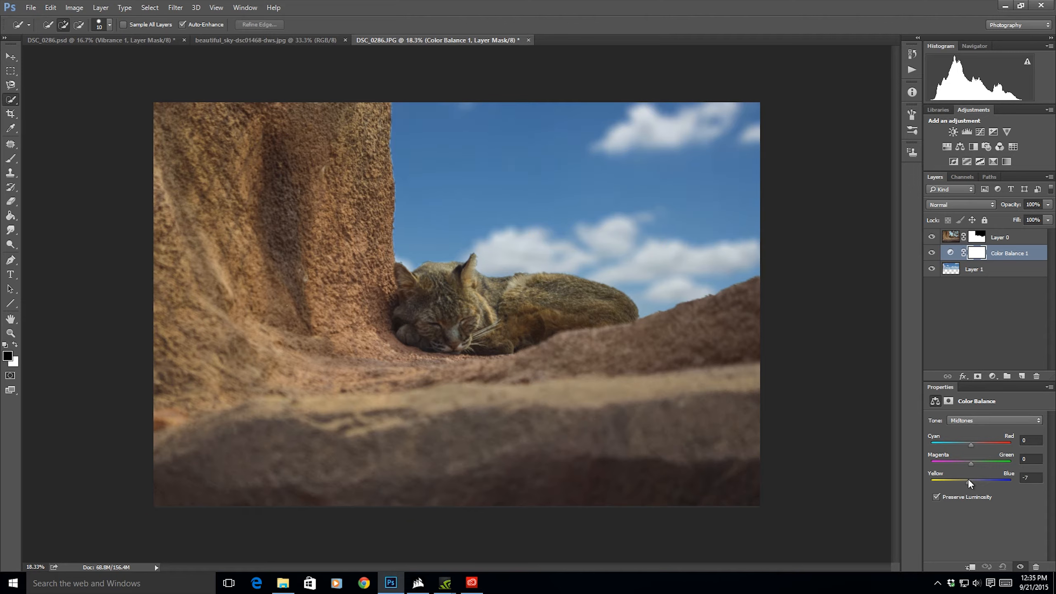
left_click_drag(969, 478, 948, 478)
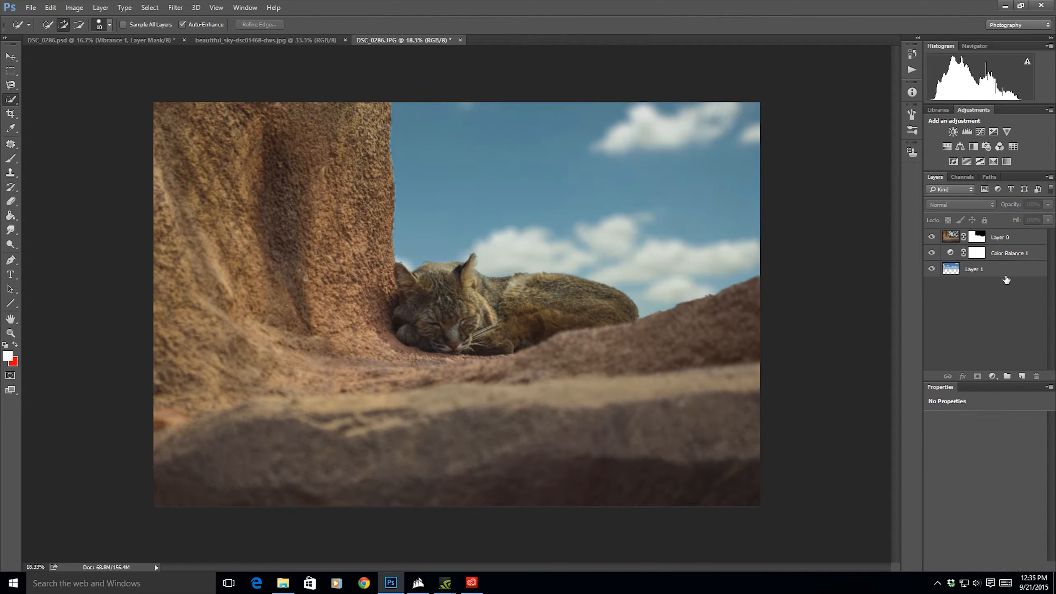
left_click(1000, 253)
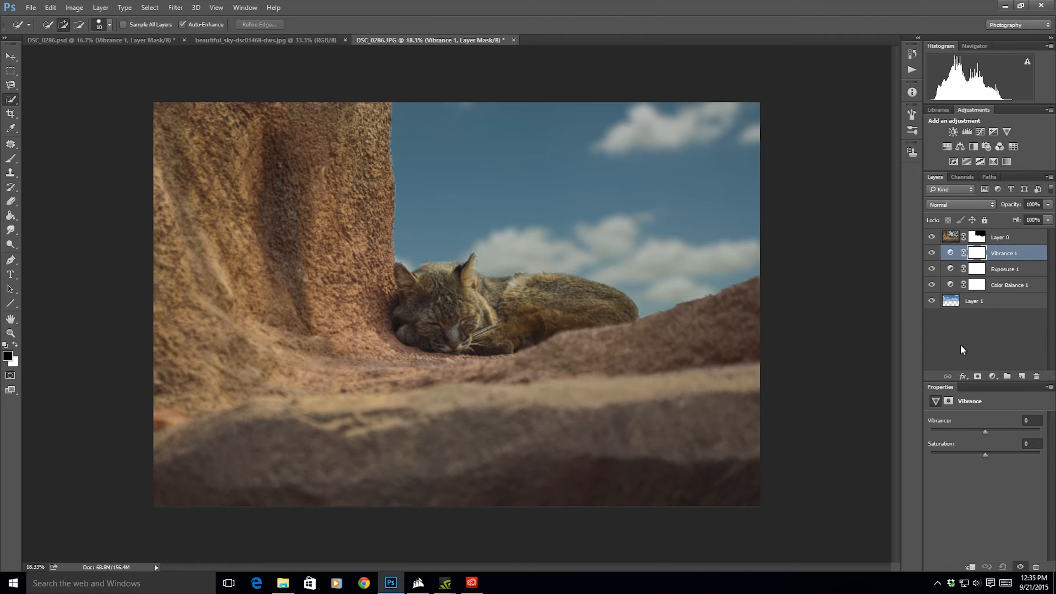
left_click_drag(985, 431, 976, 431)
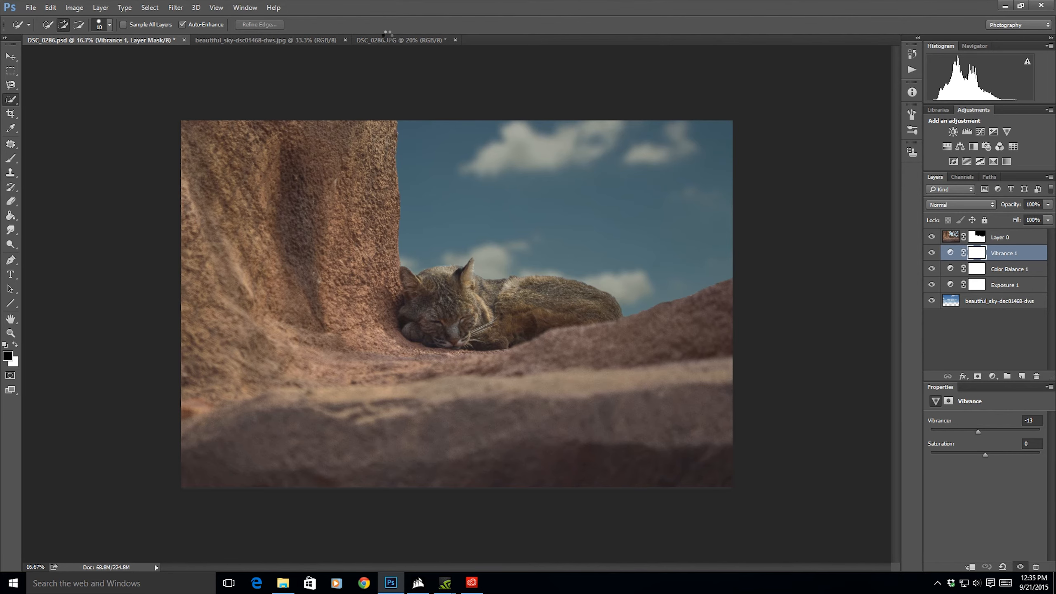
Switch back to the DSC_0286.JPG bobcat composite tab
left_click(400, 40)
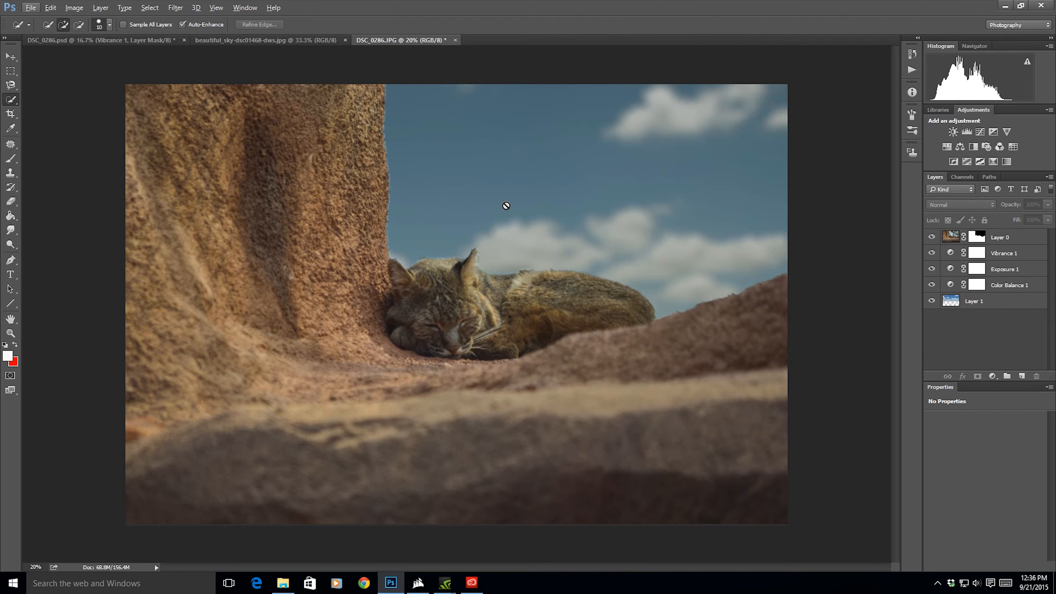
mouse_move(482, 210)
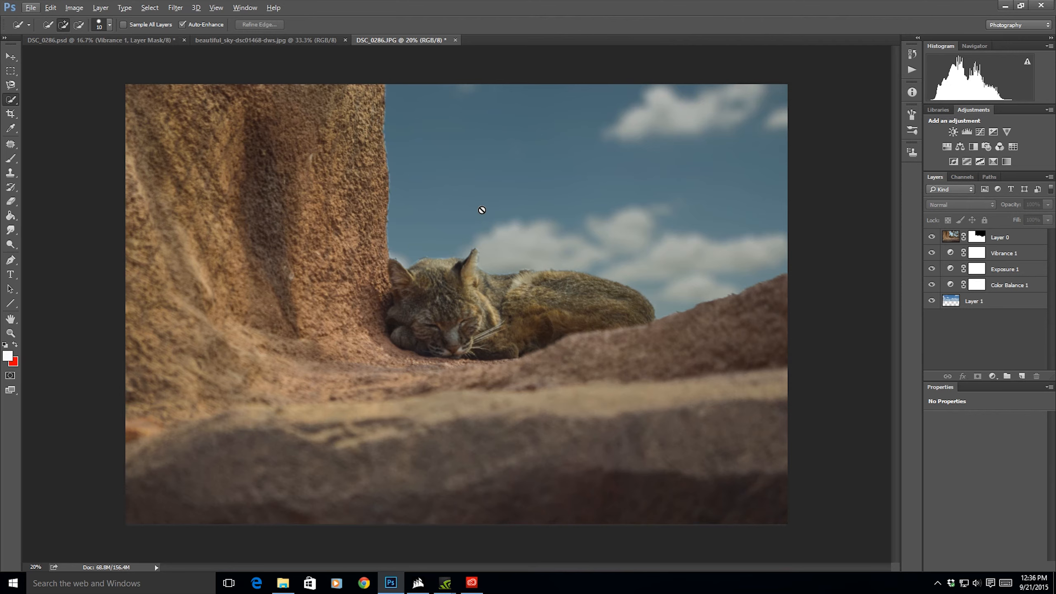
mouse_move(480, 291)
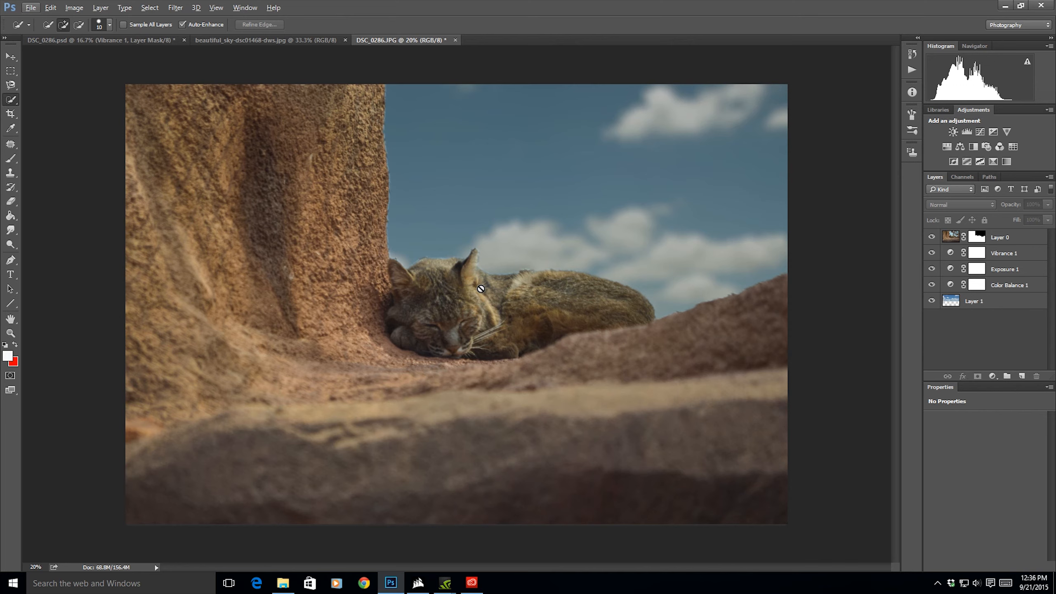
mouse_move(247, 114)
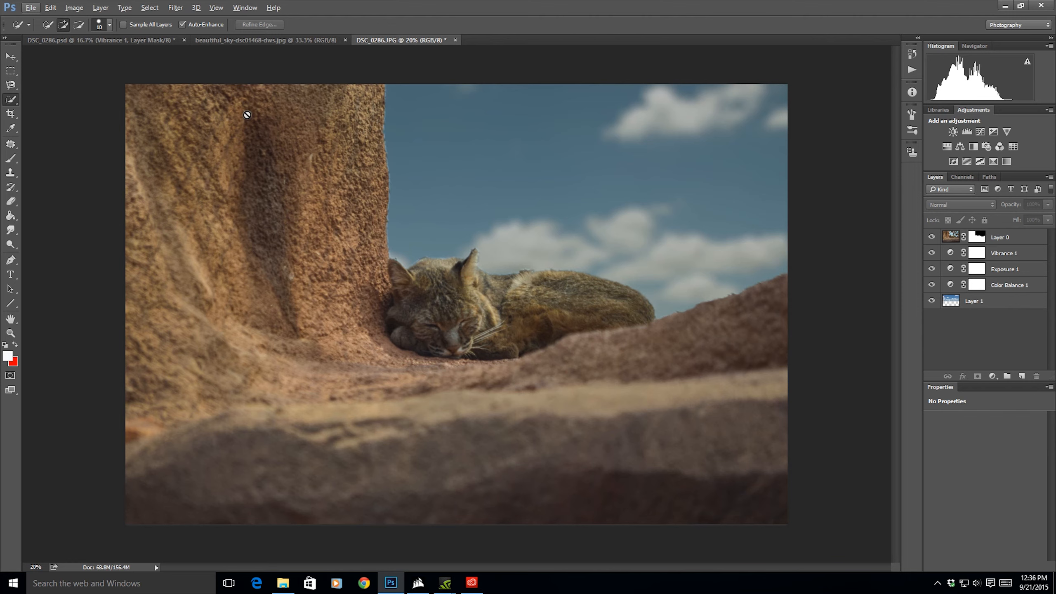